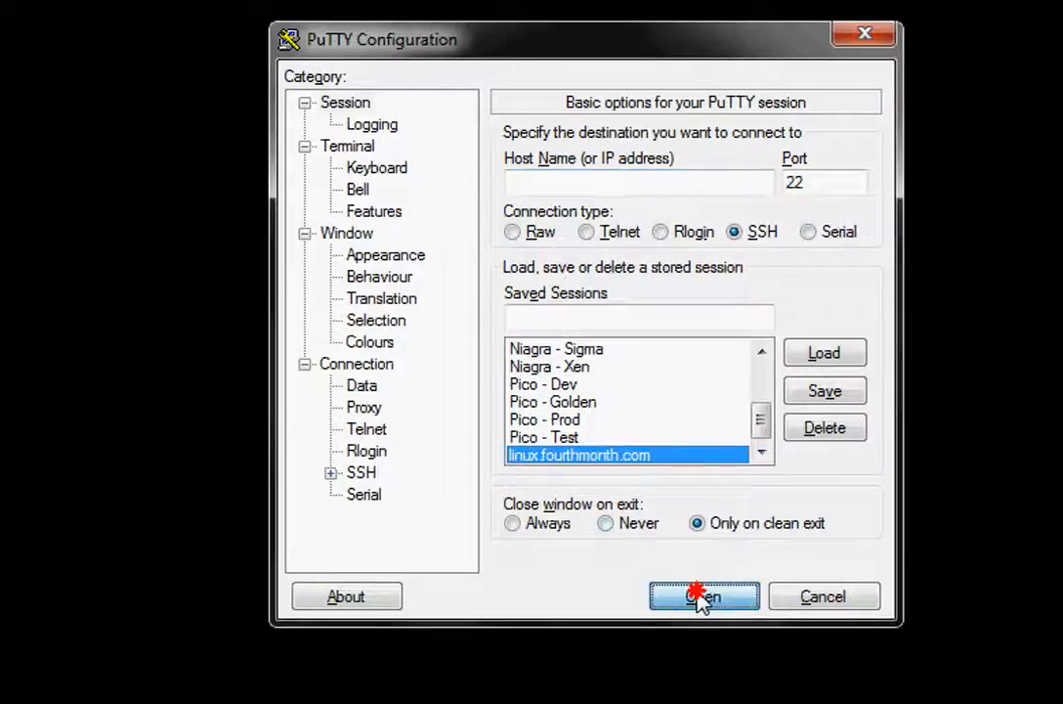
Connect to the saved linux.fourthmonth.com session as root and switch to the oracle user
click(703, 596)
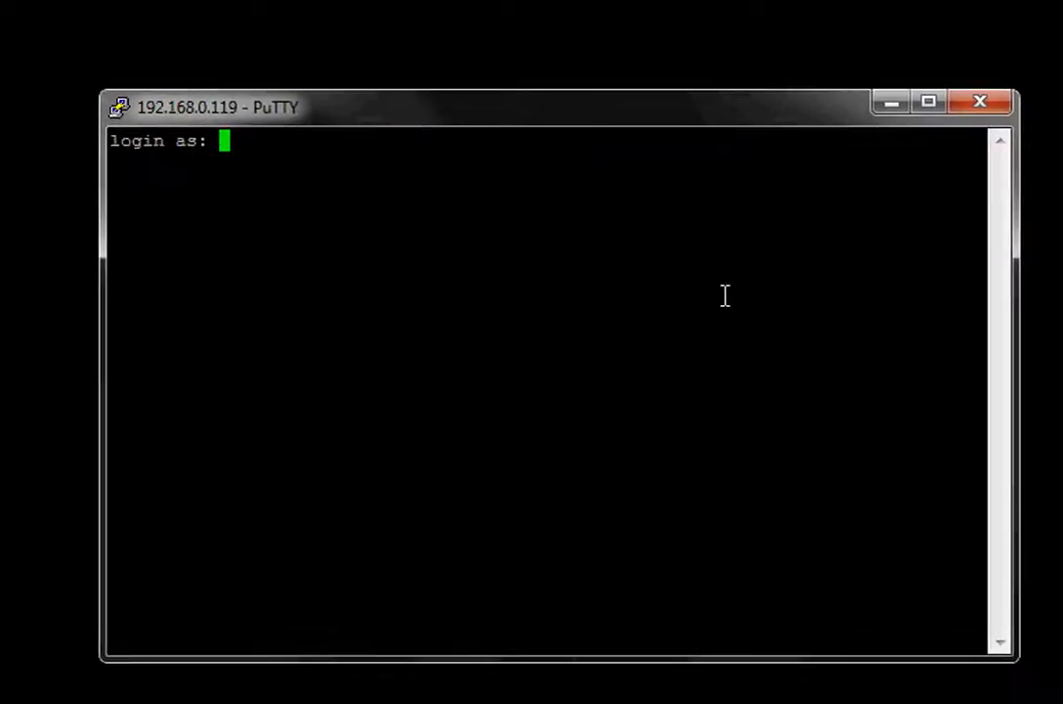
text(root)
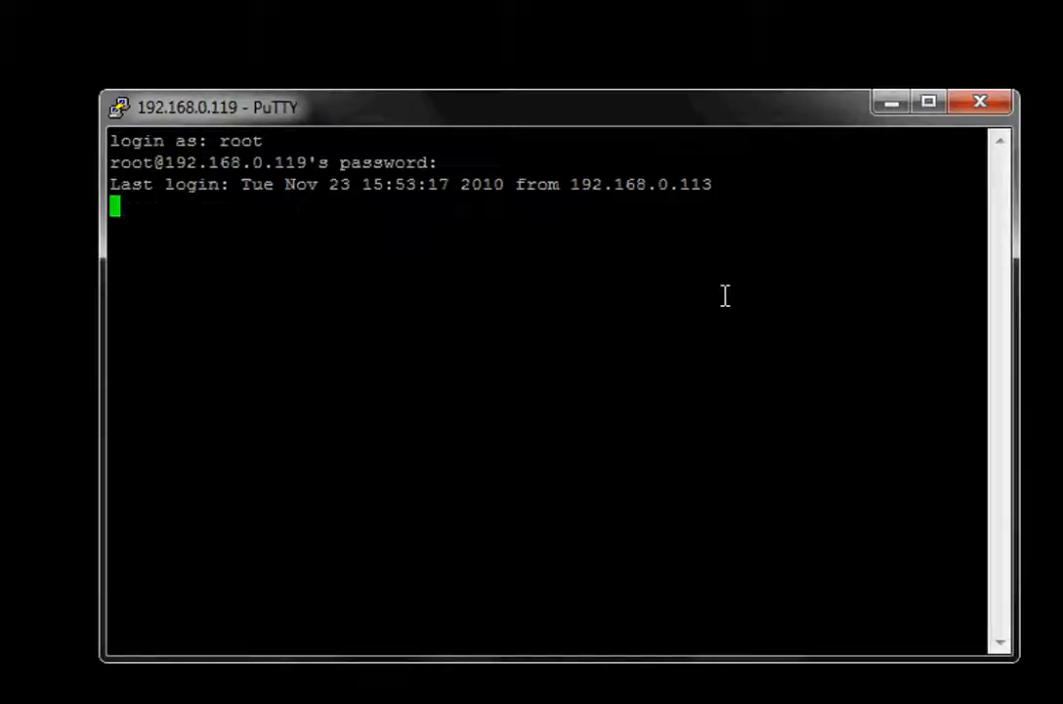
text(su - o)
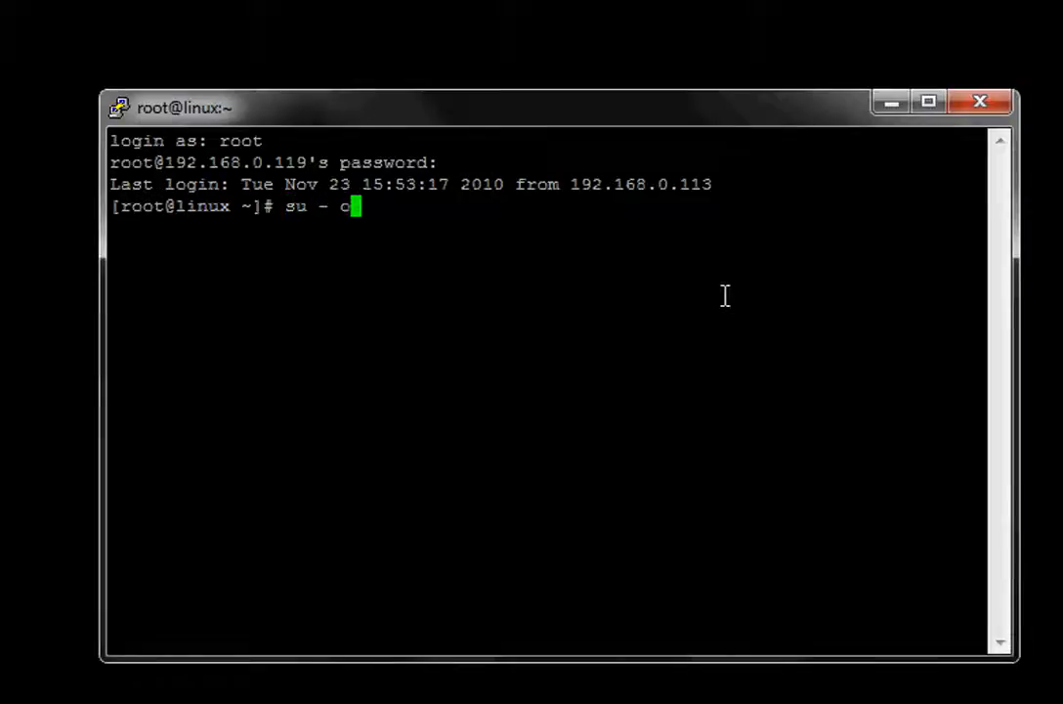
text(racle)
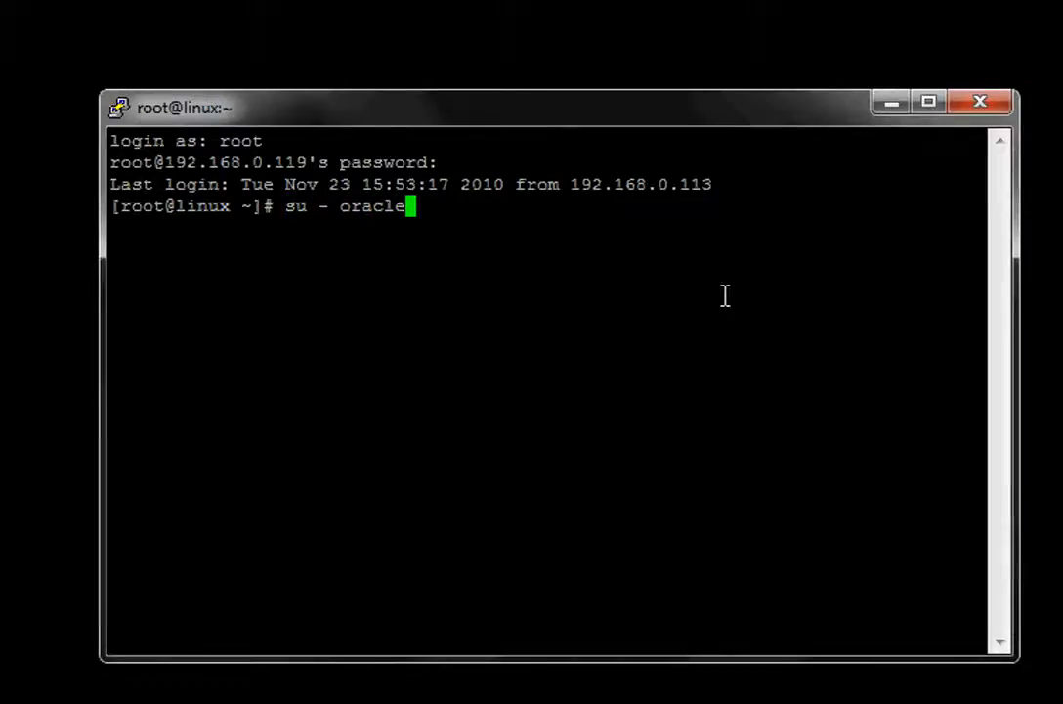
Change to /oracle/WLS and list its contents with ls -ltr
text(cd /o)
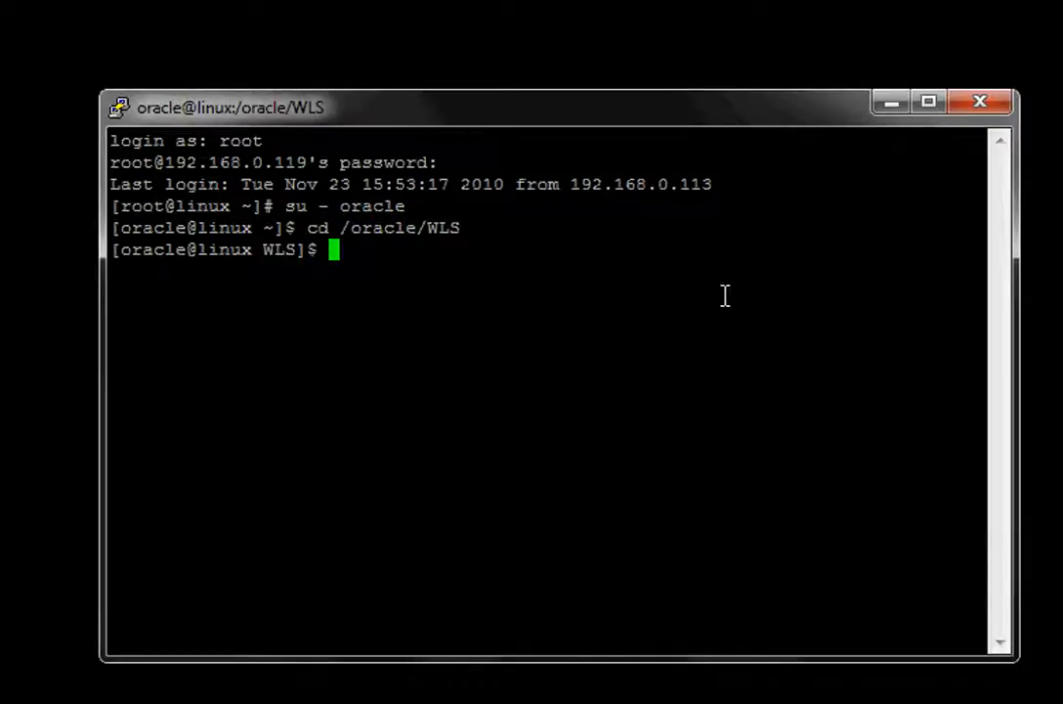
text(ls -ltr)
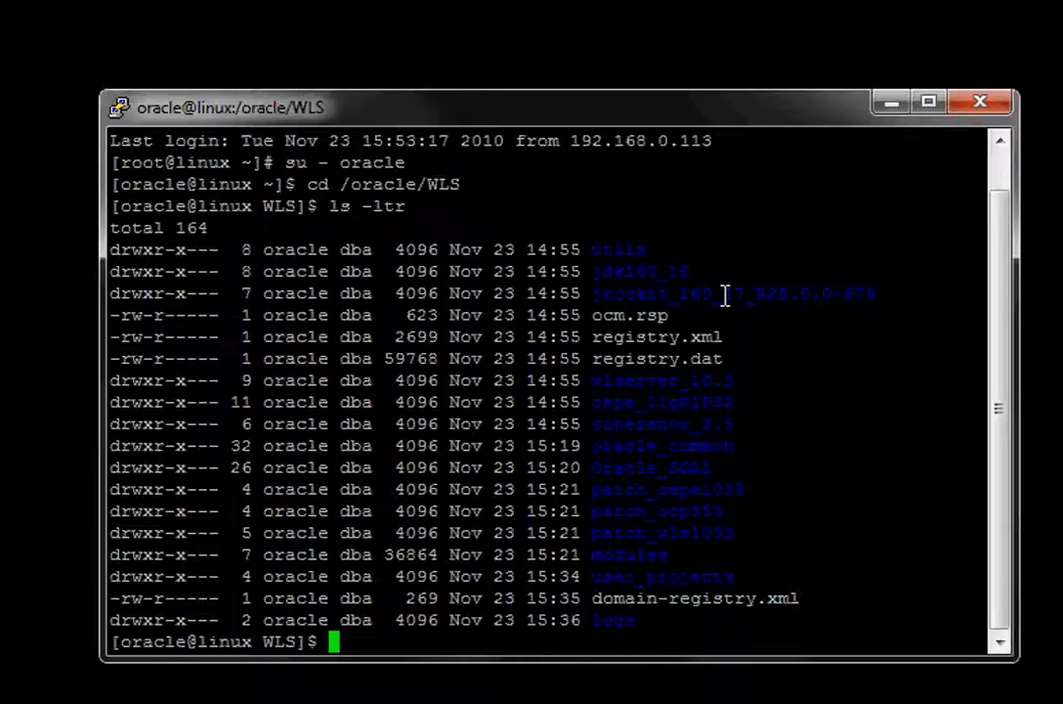
Search for nodemanager.properties, then for startW*.sh to locate the startWebLogic.sh scripts
text(find . -)
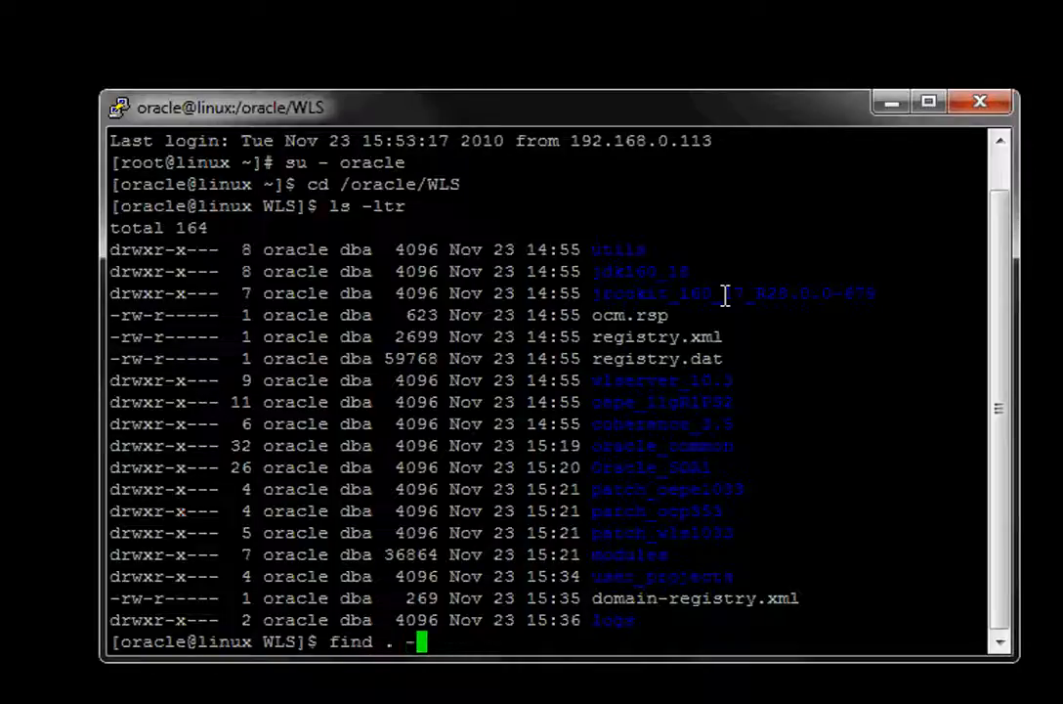
text(name nodemanager.properties)
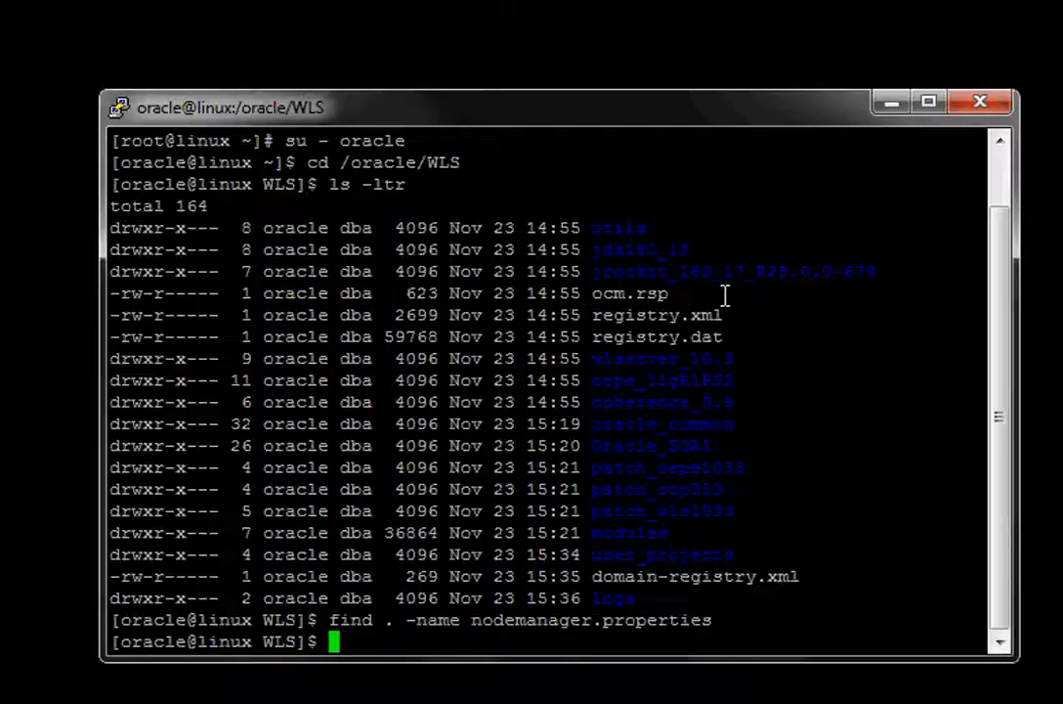
text(find .)
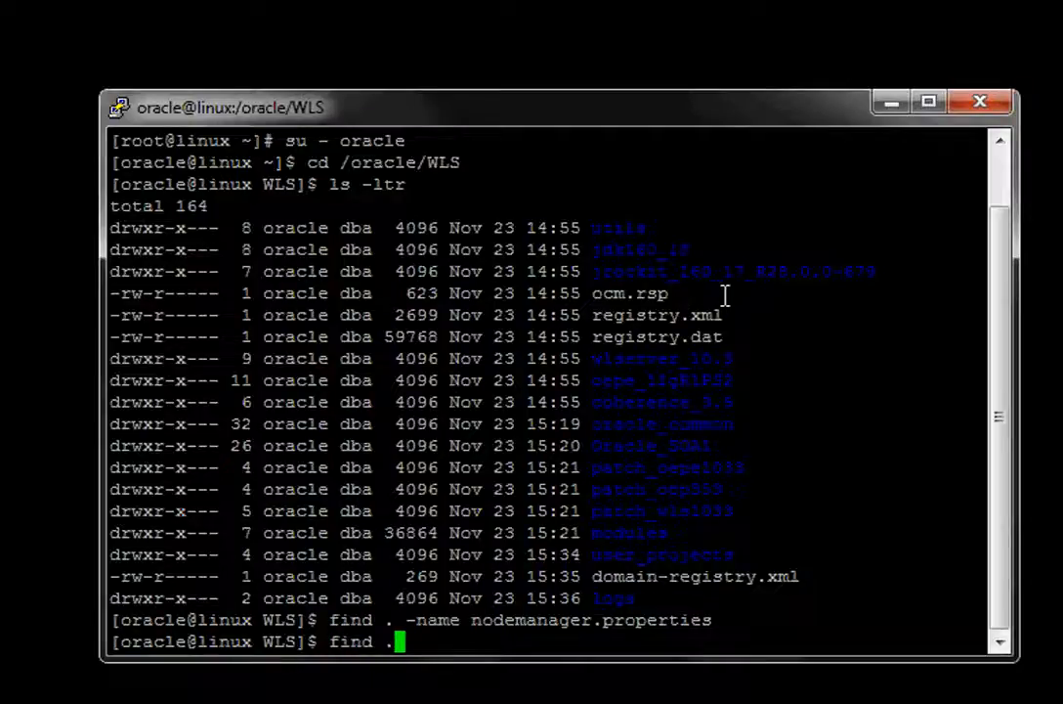
text(-name)
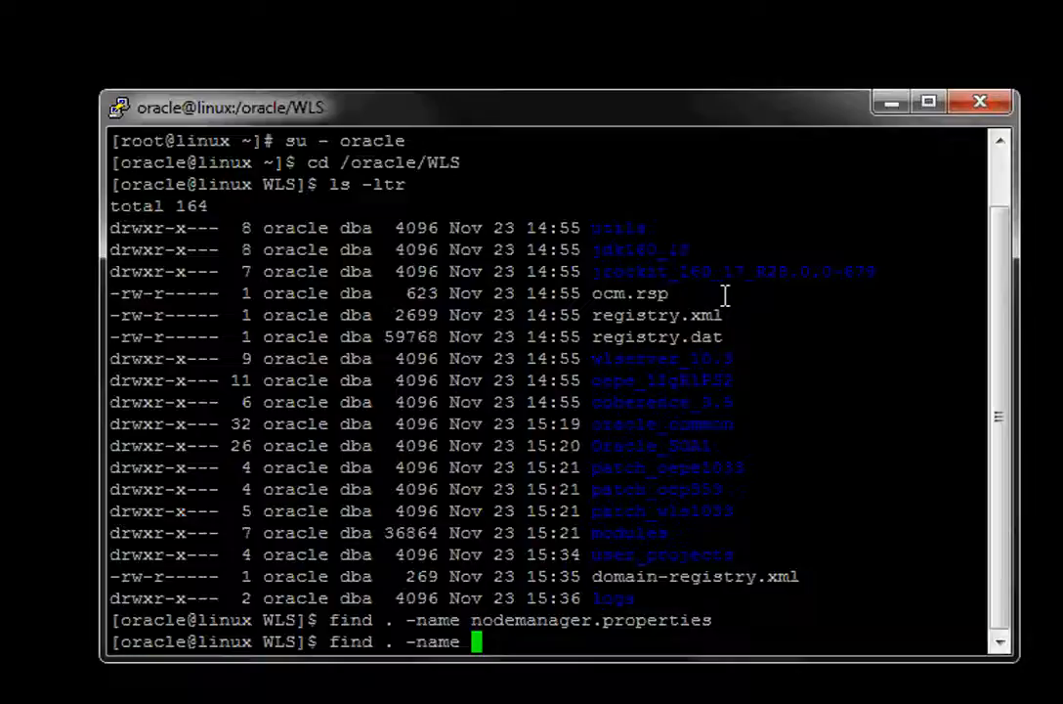
text(start)
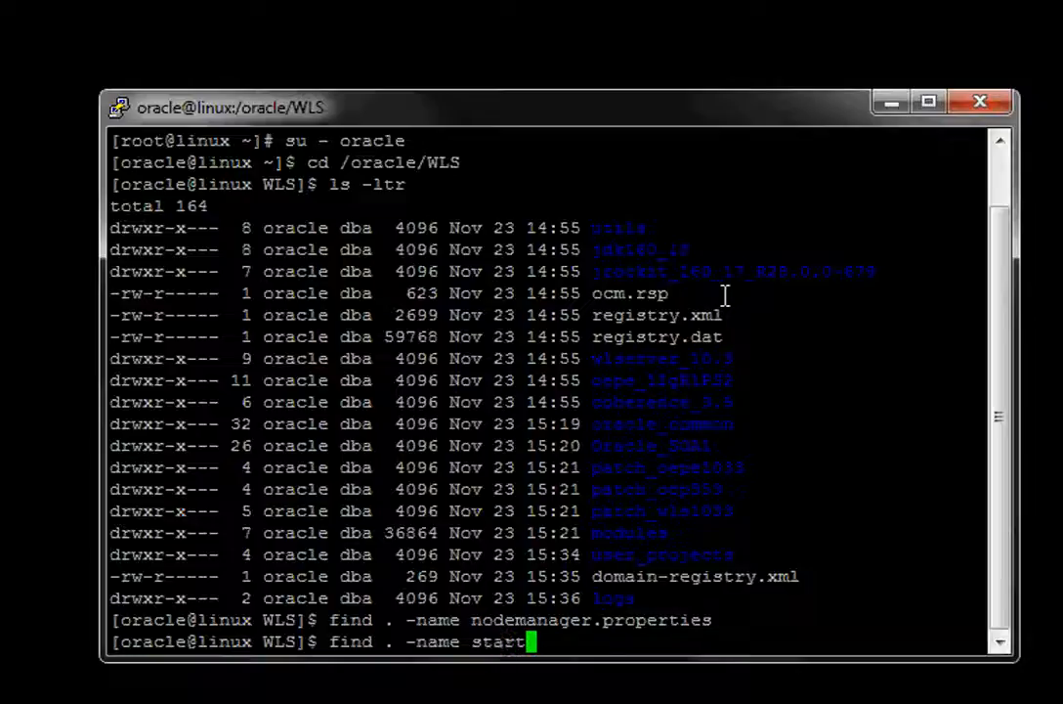
text(W*.sh)
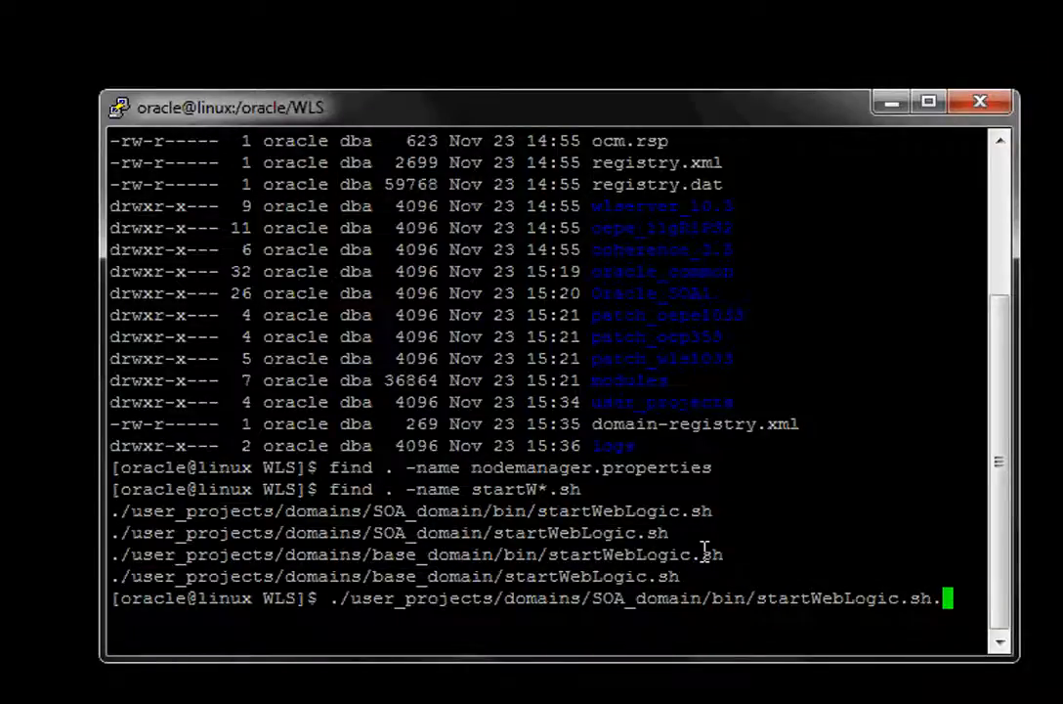
Run the SOA_domain startWebLogic.sh script and follow the log until AdminServer reaches RUNNING
key(Backspace)
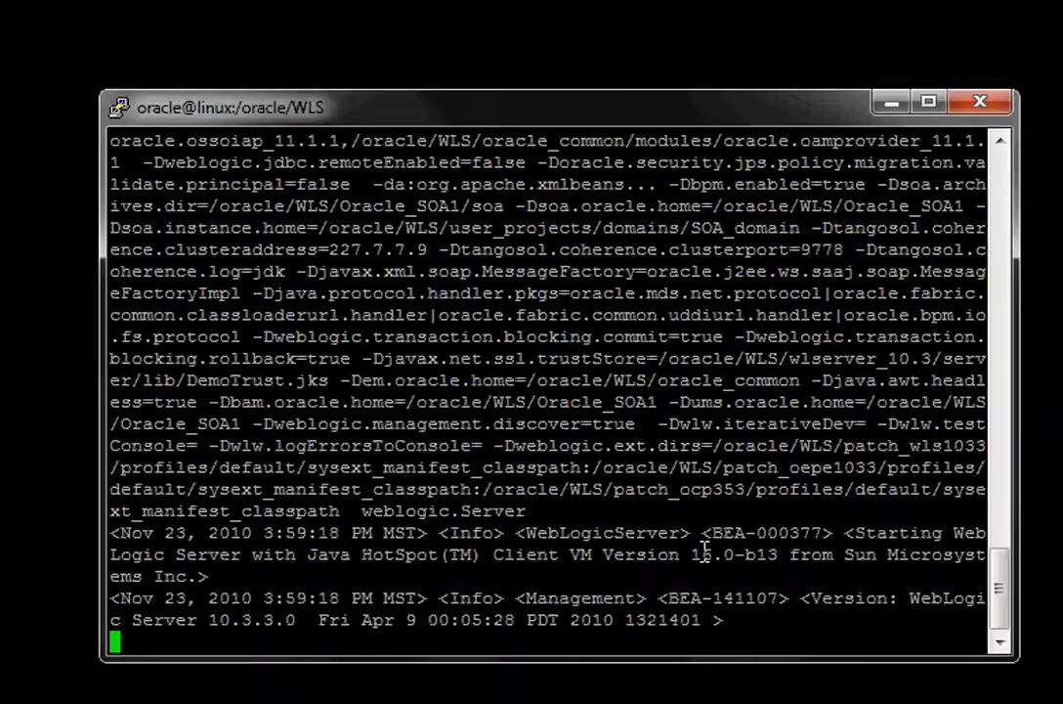
scroll(down, 3)
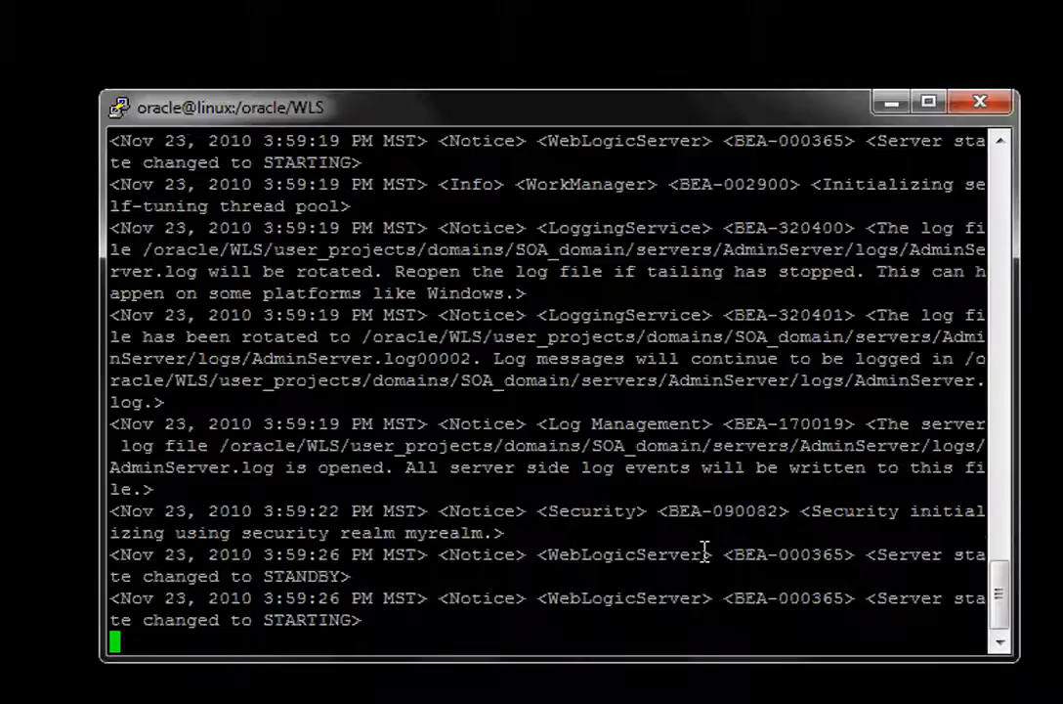
scroll(down, 3)
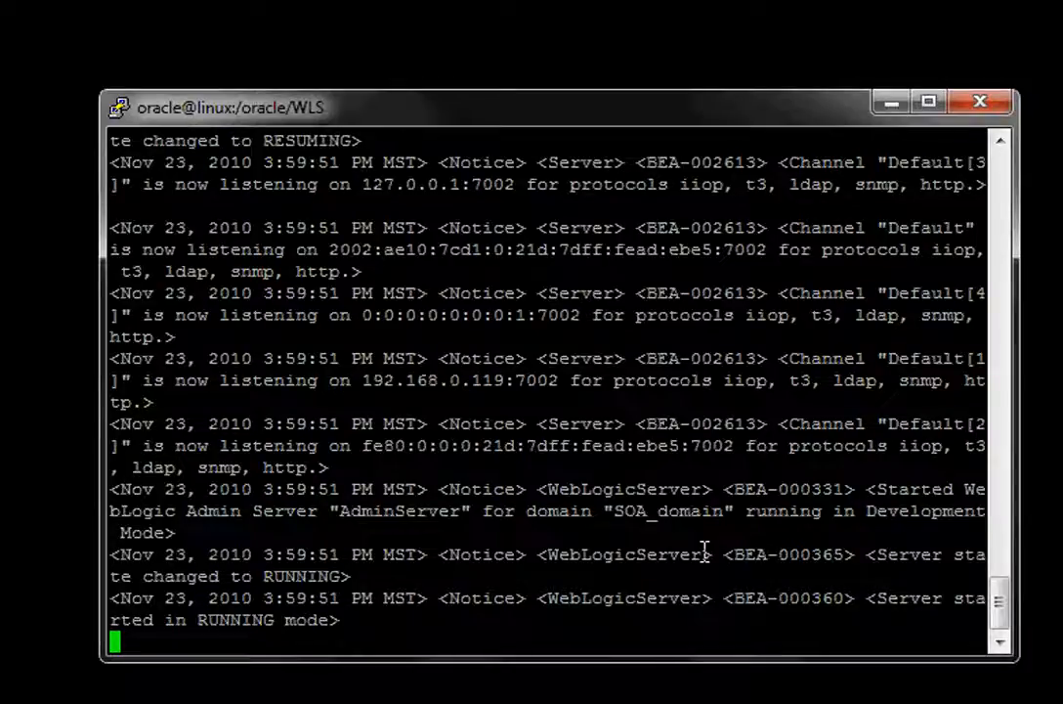
mouse_move(203, 610)
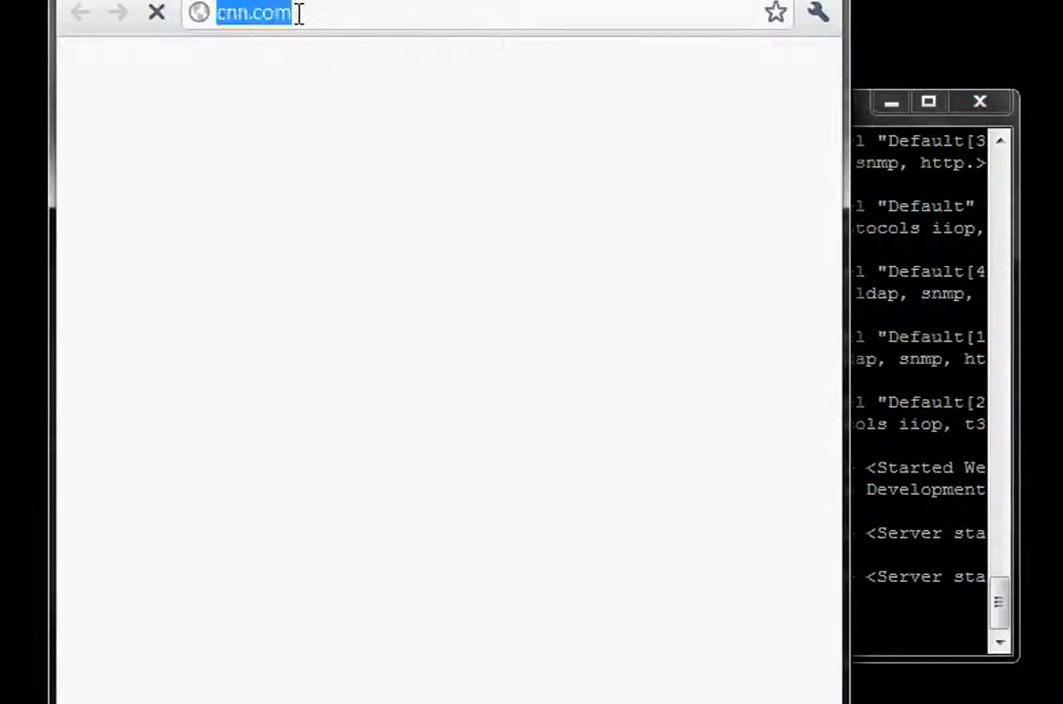
text(192)
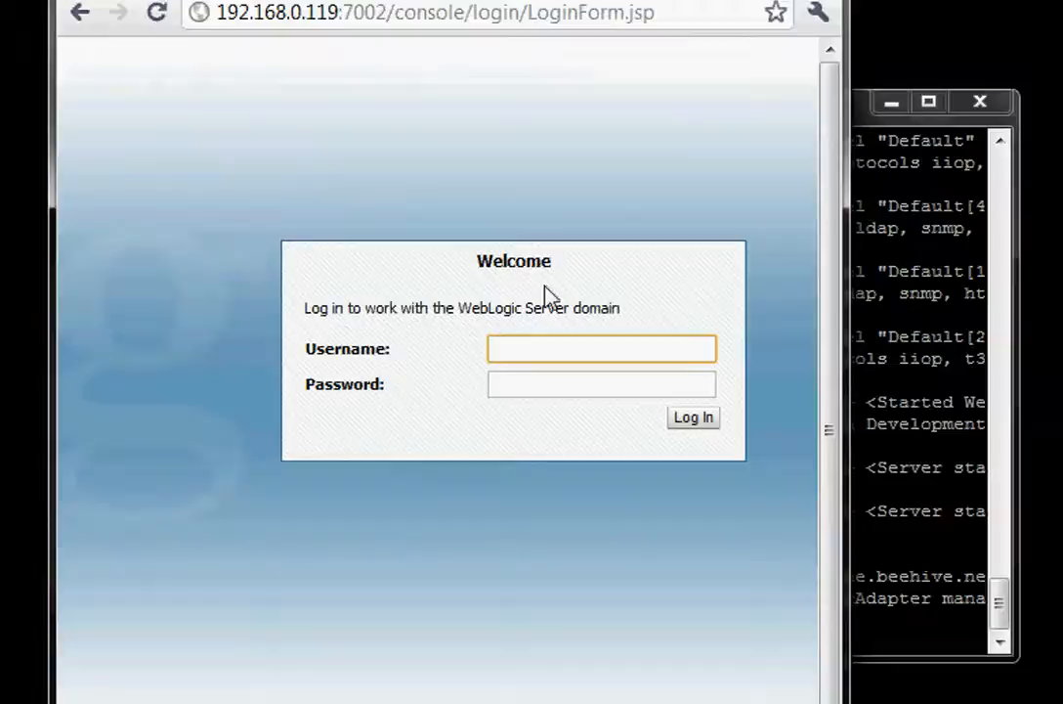
text(weblog)
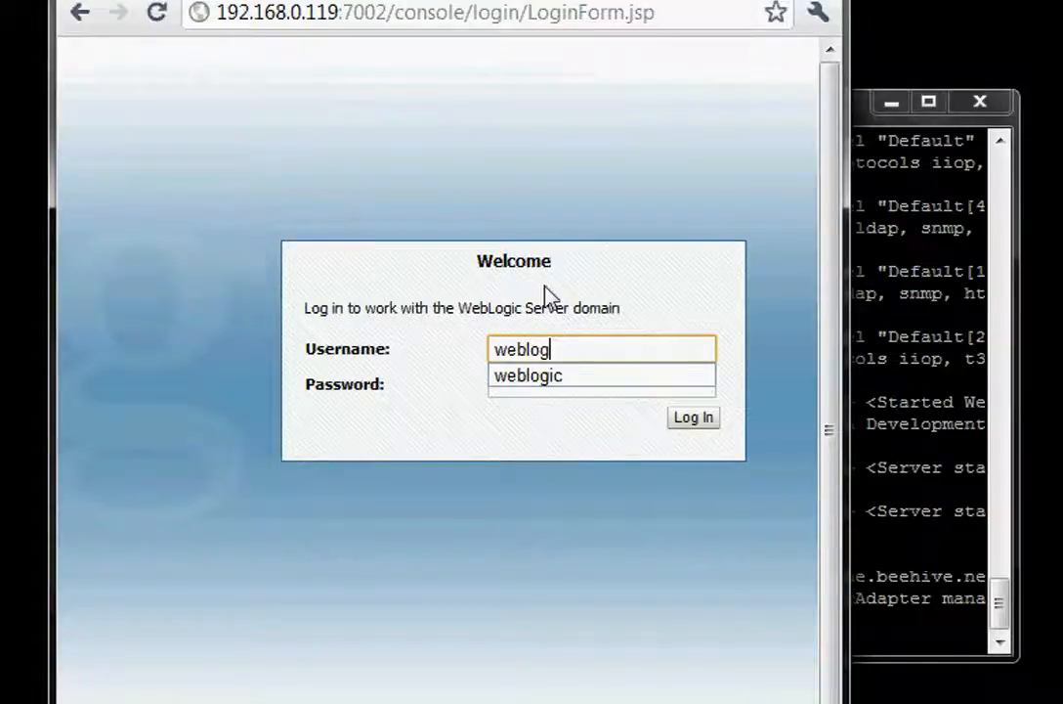
text(weblogic)
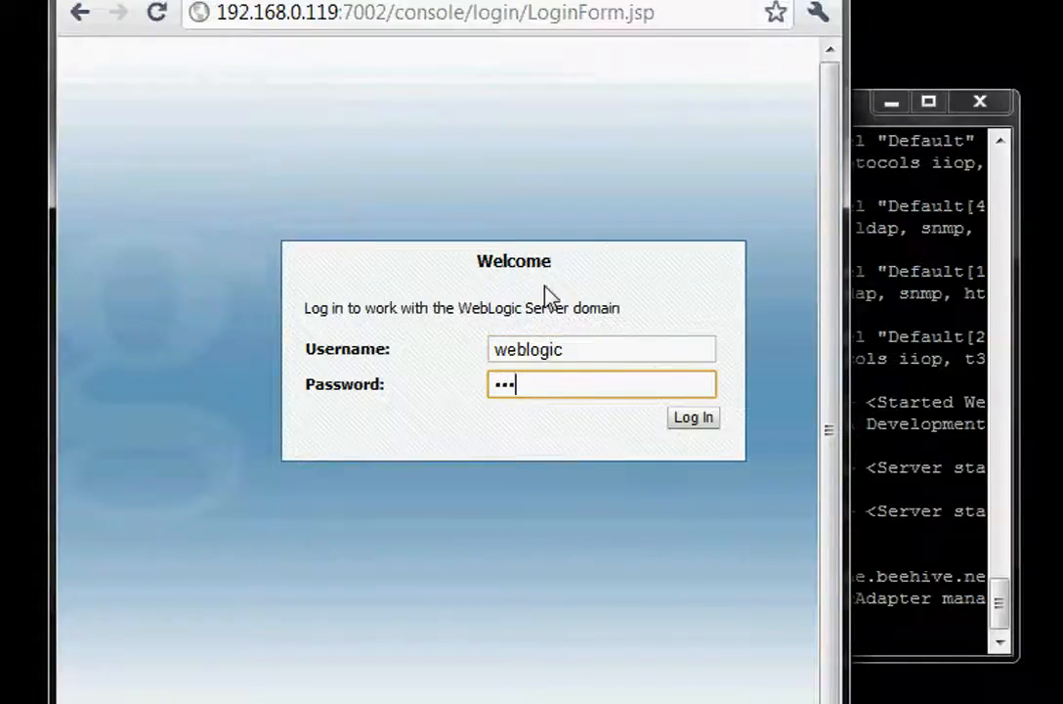
text(password)
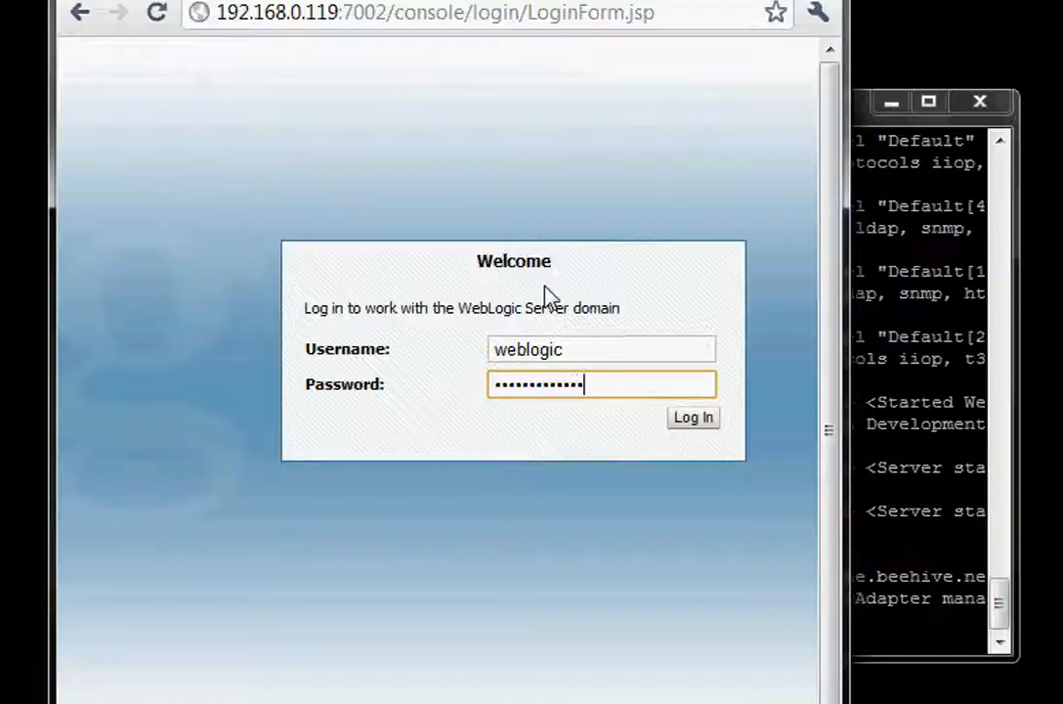
click(691, 416)
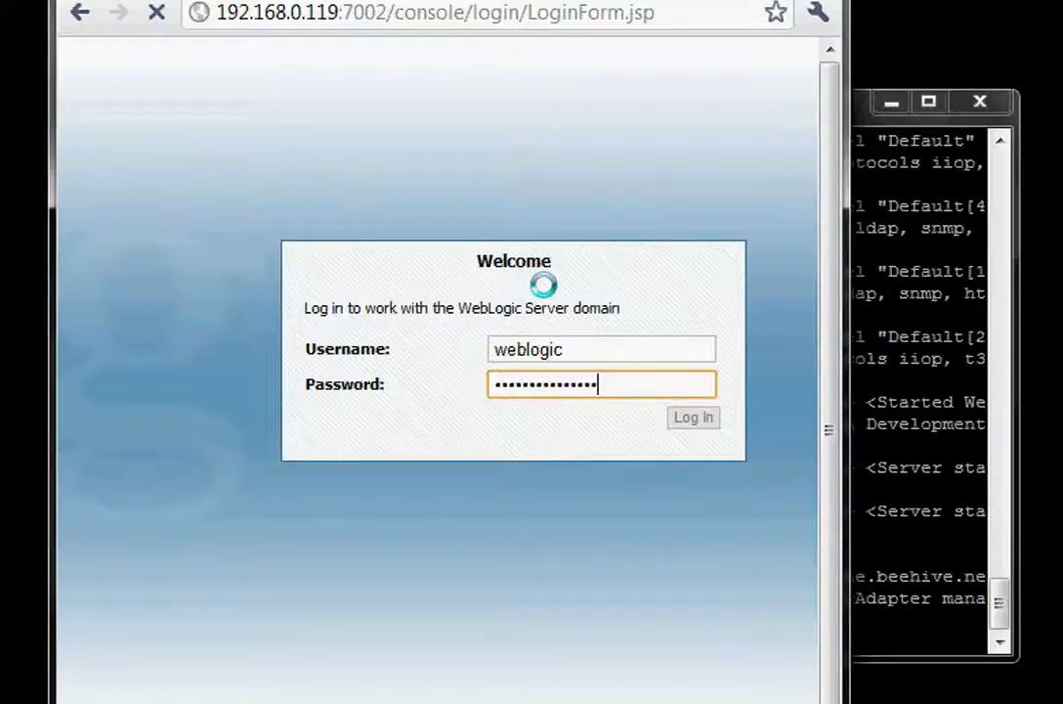
click(692, 417)
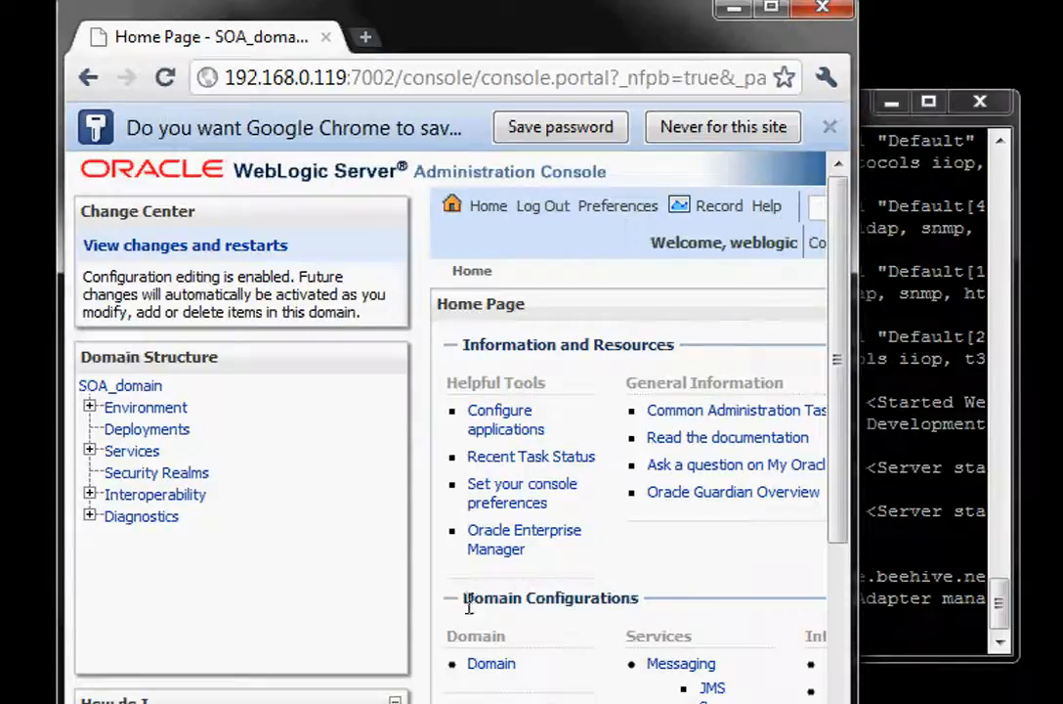
Go to Environment > Servers, Control view, and select soa_server1
click(164, 78)
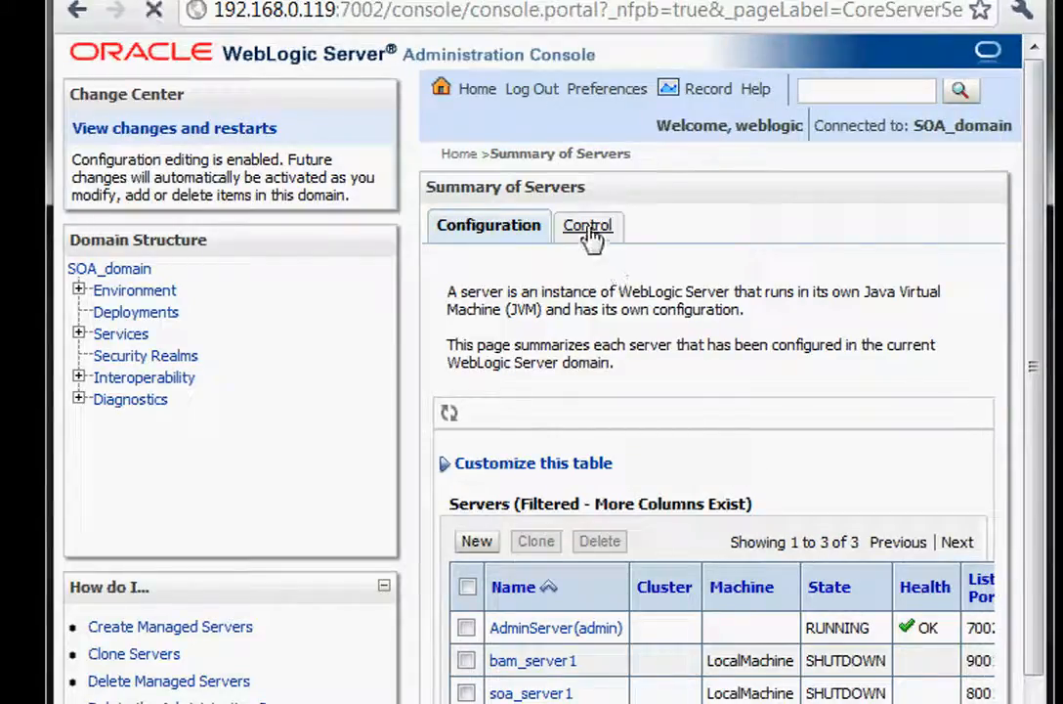
click(586, 225)
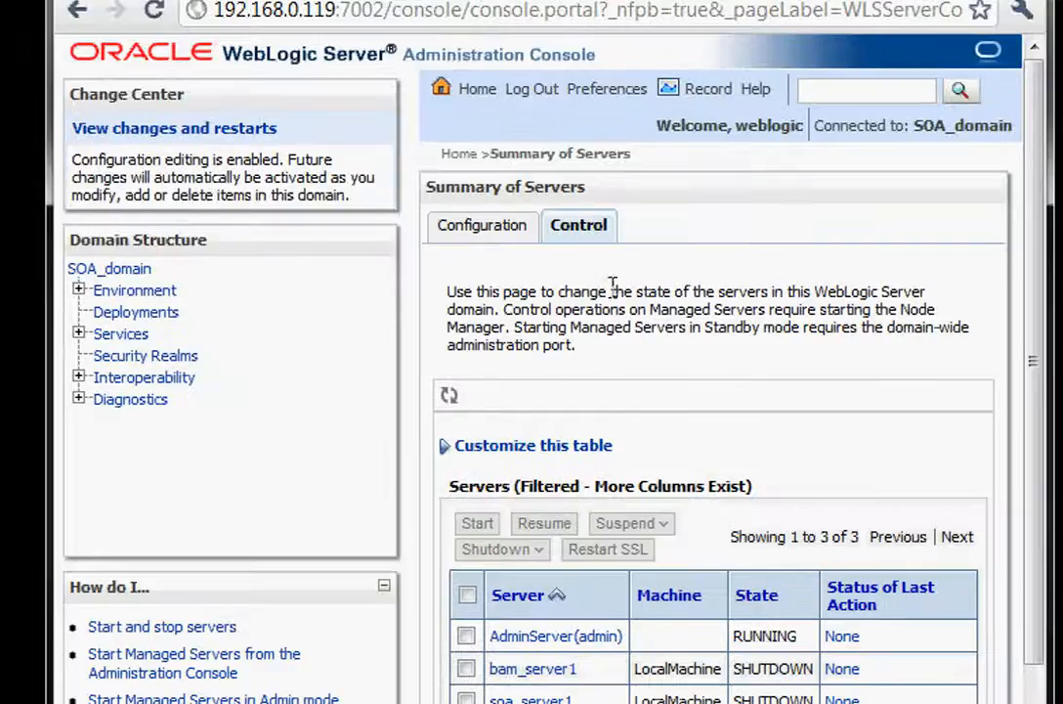
mouse_move(504, 688)
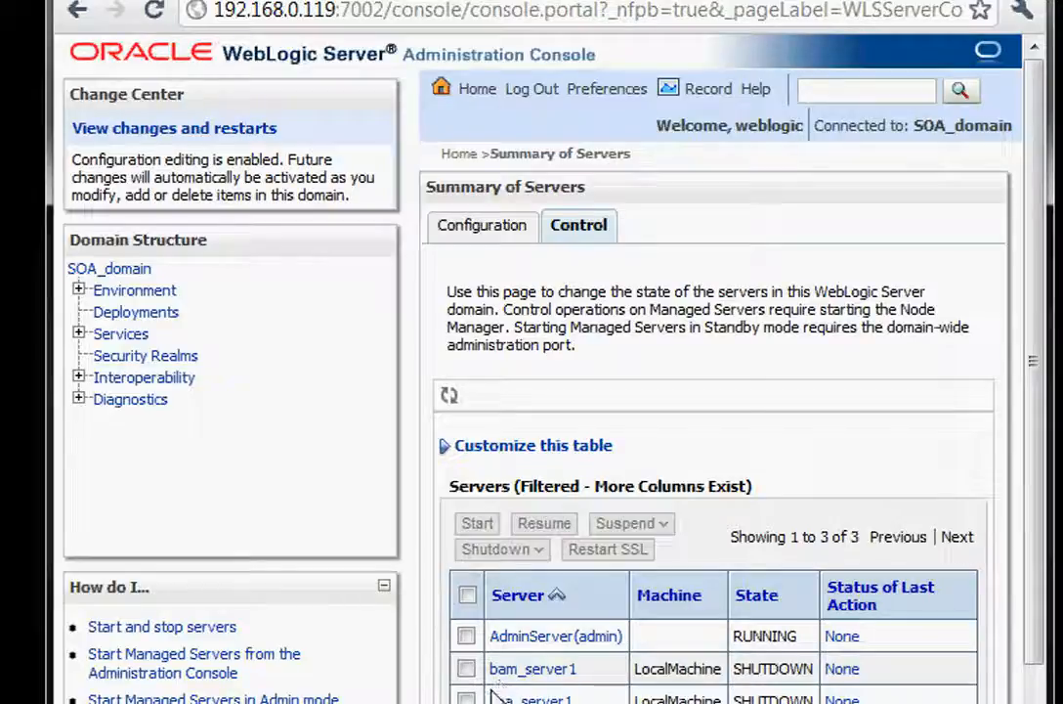
click(467, 696)
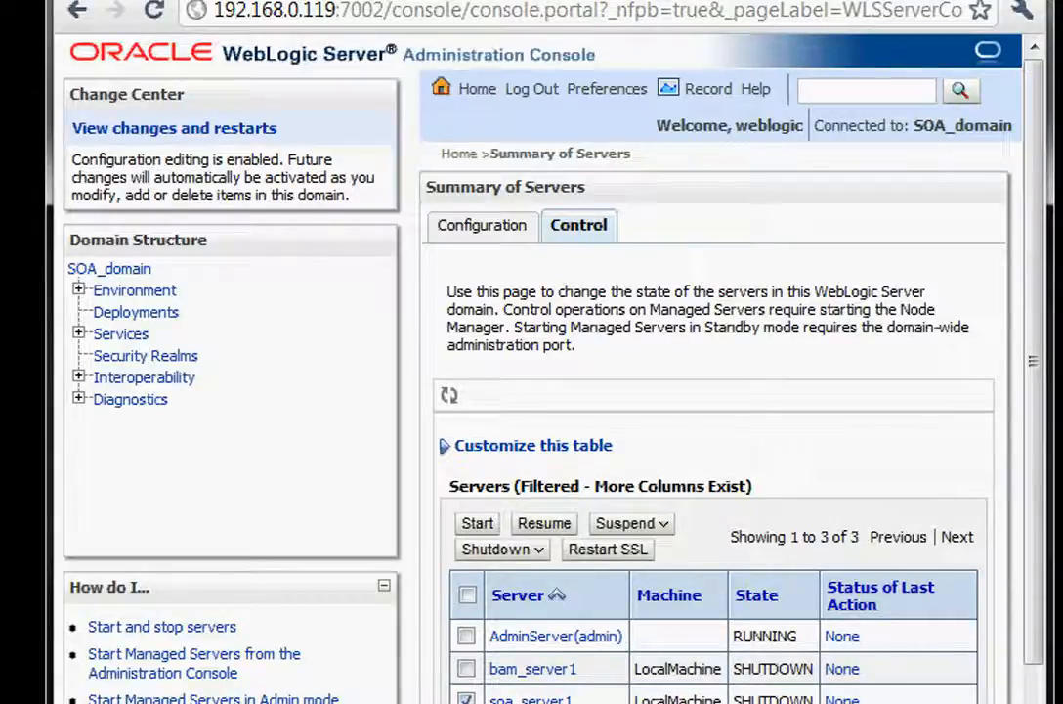
Attempt to start soa_server1, which reports Node Manager on LocalMachine is not reachable
click(477, 524)
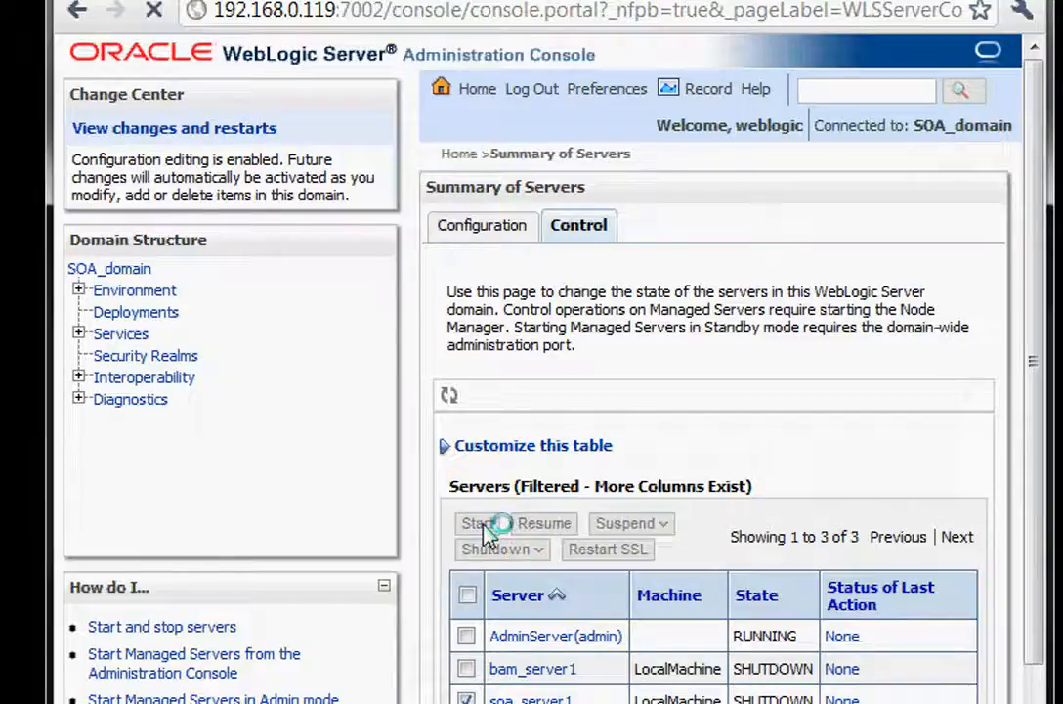
click(477, 524)
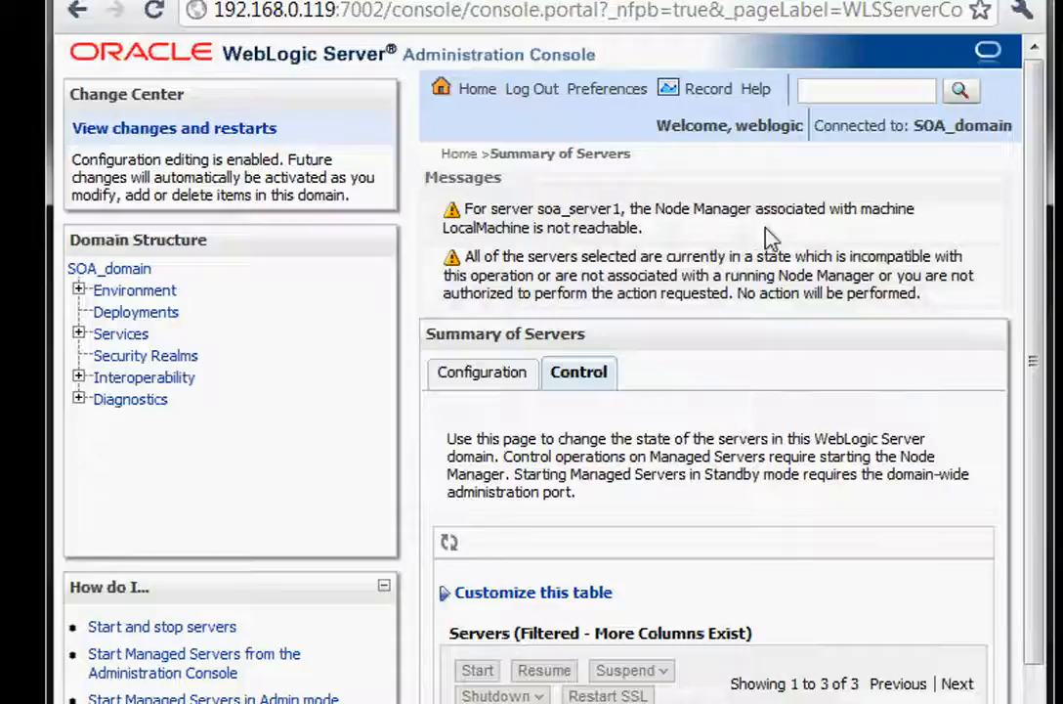
mouse_move(664, 277)
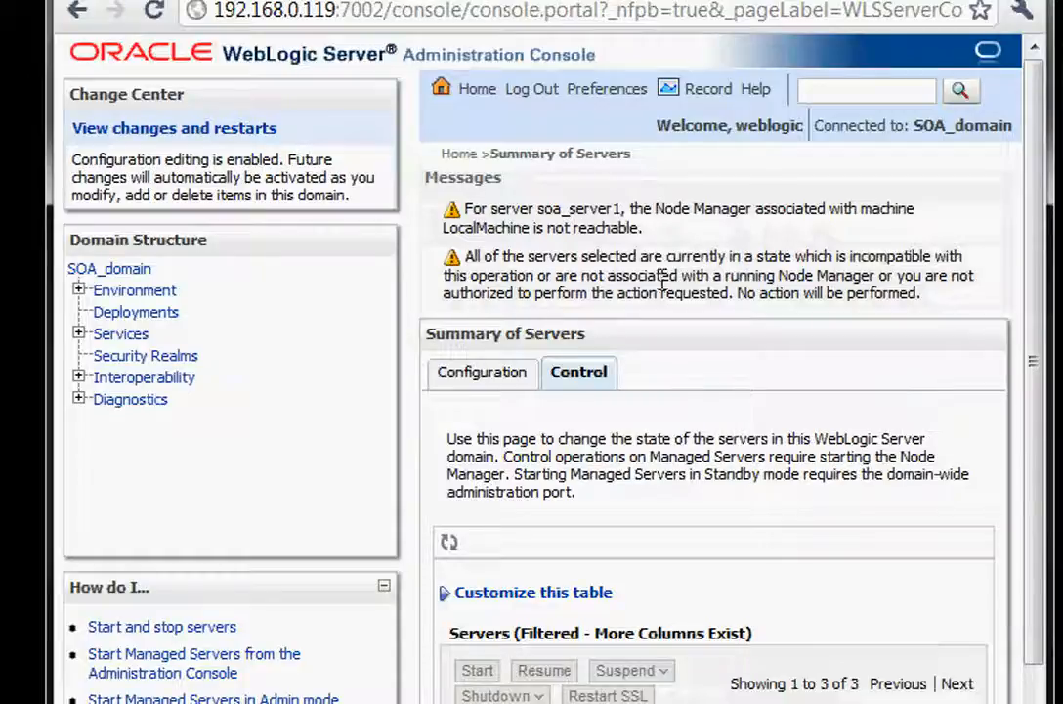
mouse_move(772, 271)
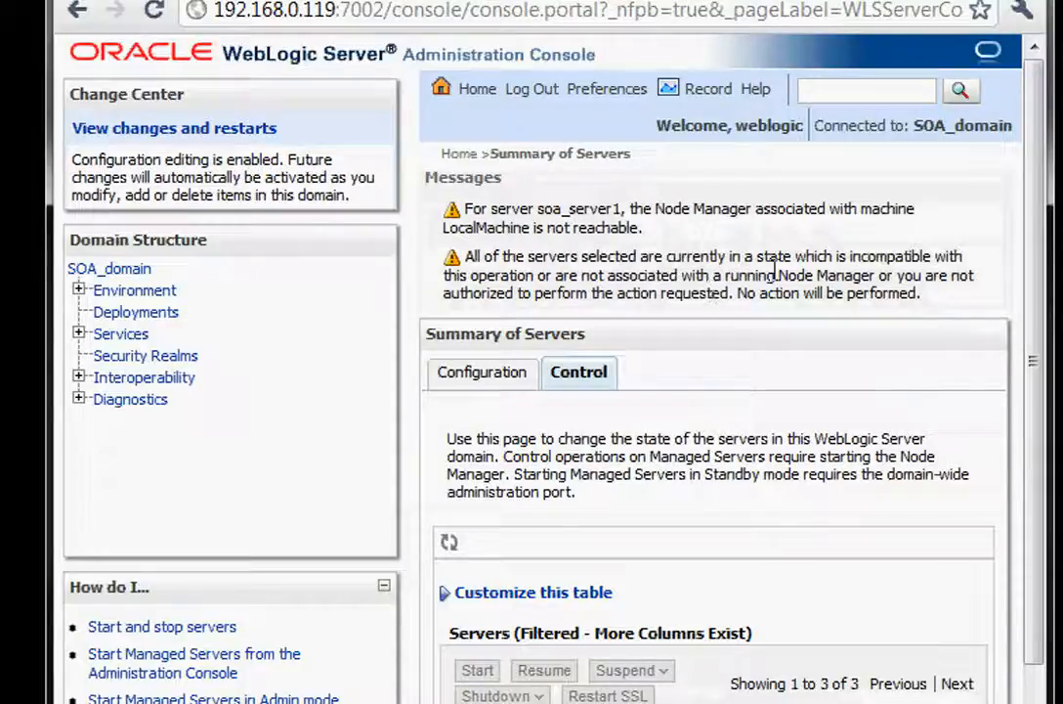
mouse_move(711, 635)
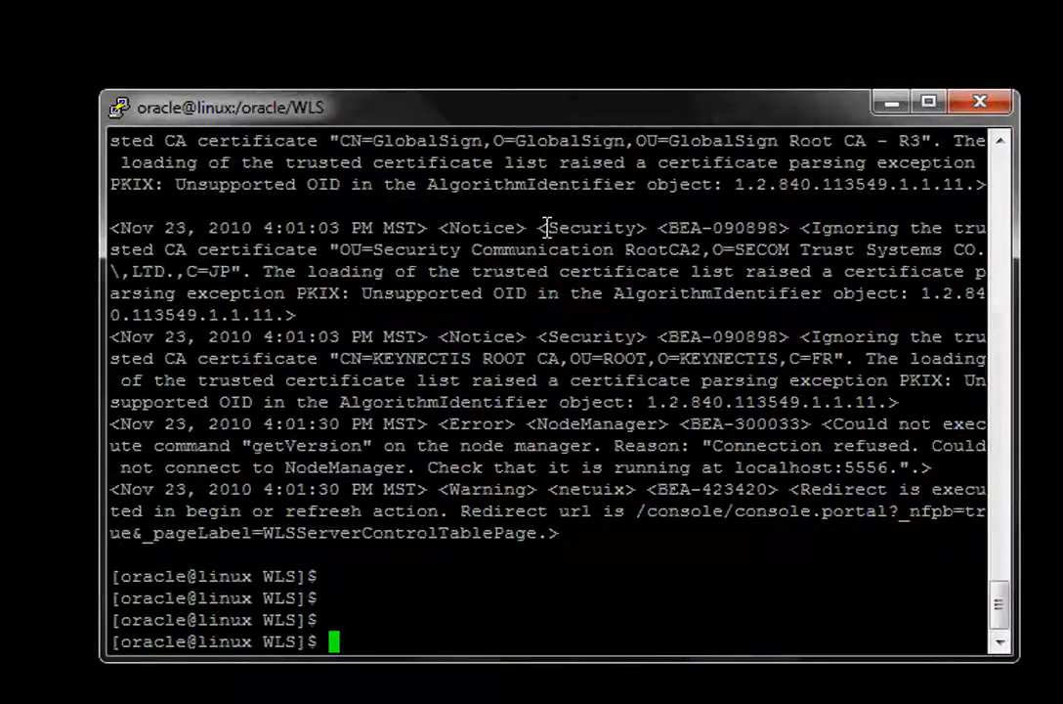
Find startN*.sh and run ./wlserver_10.3/server/bin/startNodeManager.sh
text(find . -name)
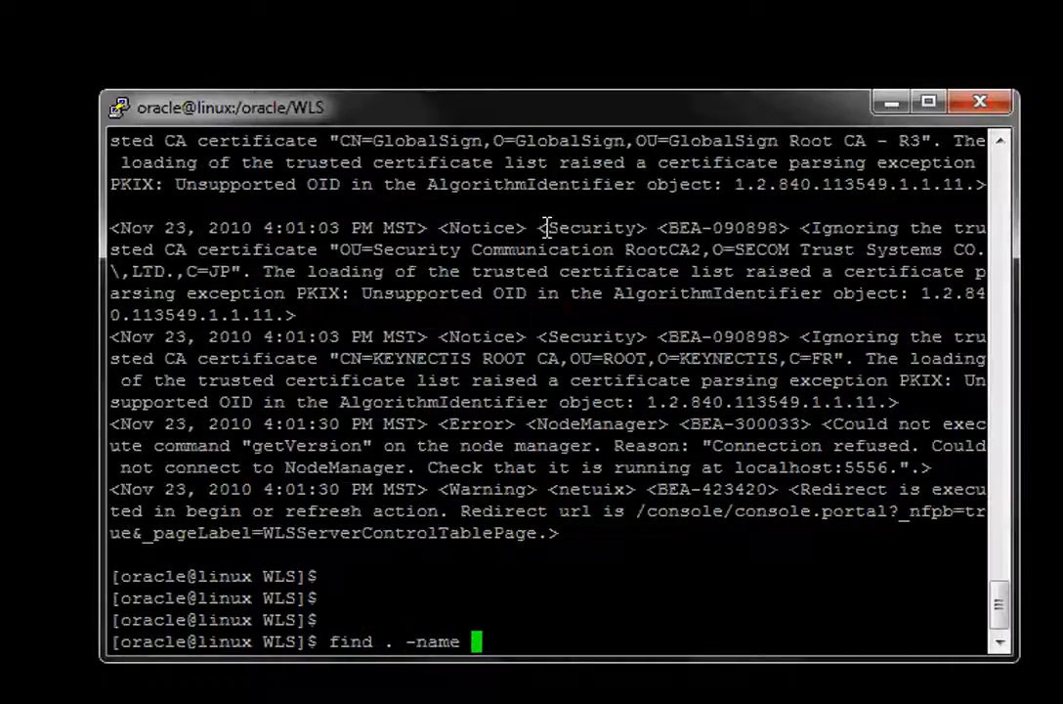
text(startN*.sh)
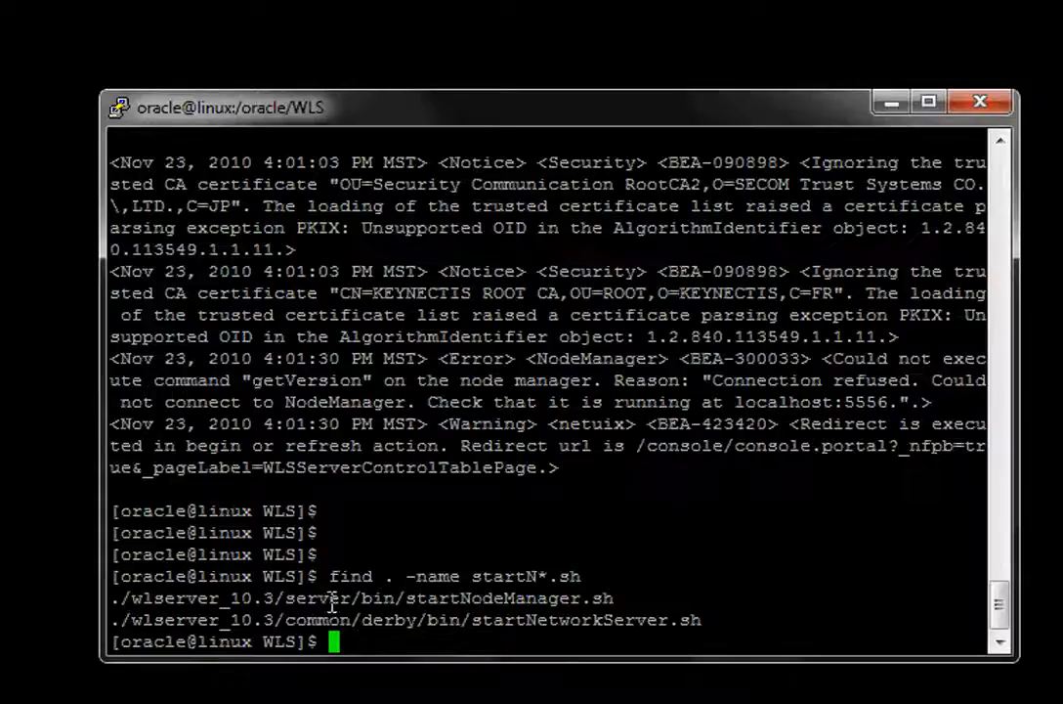
mouse_move(602, 598)
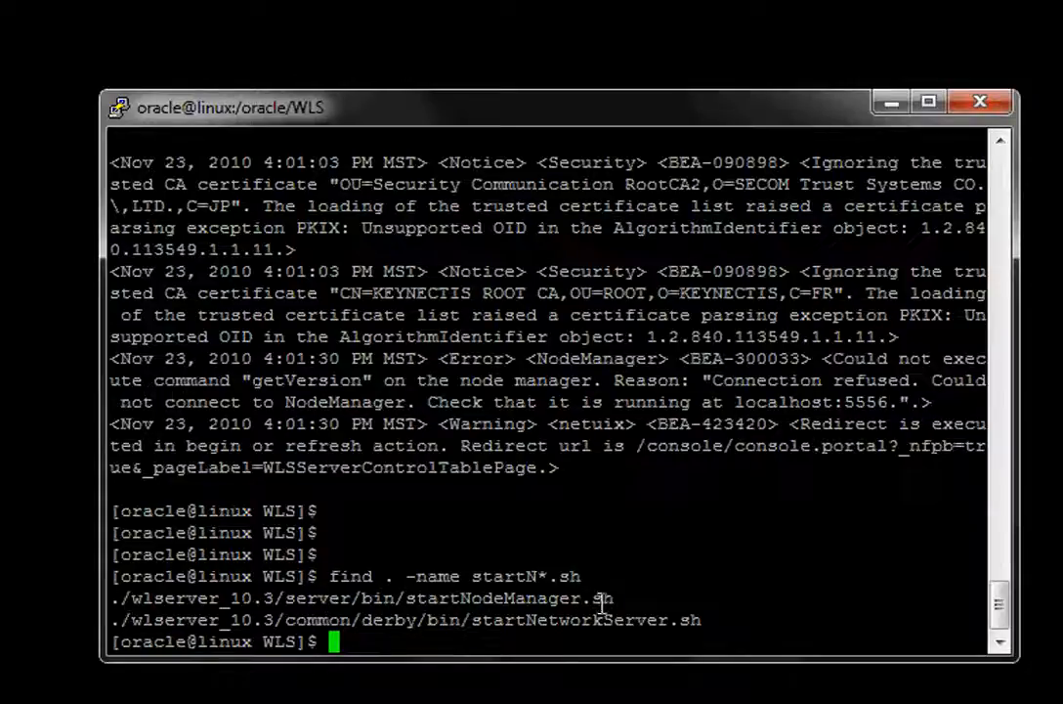
mouse_move(426, 635)
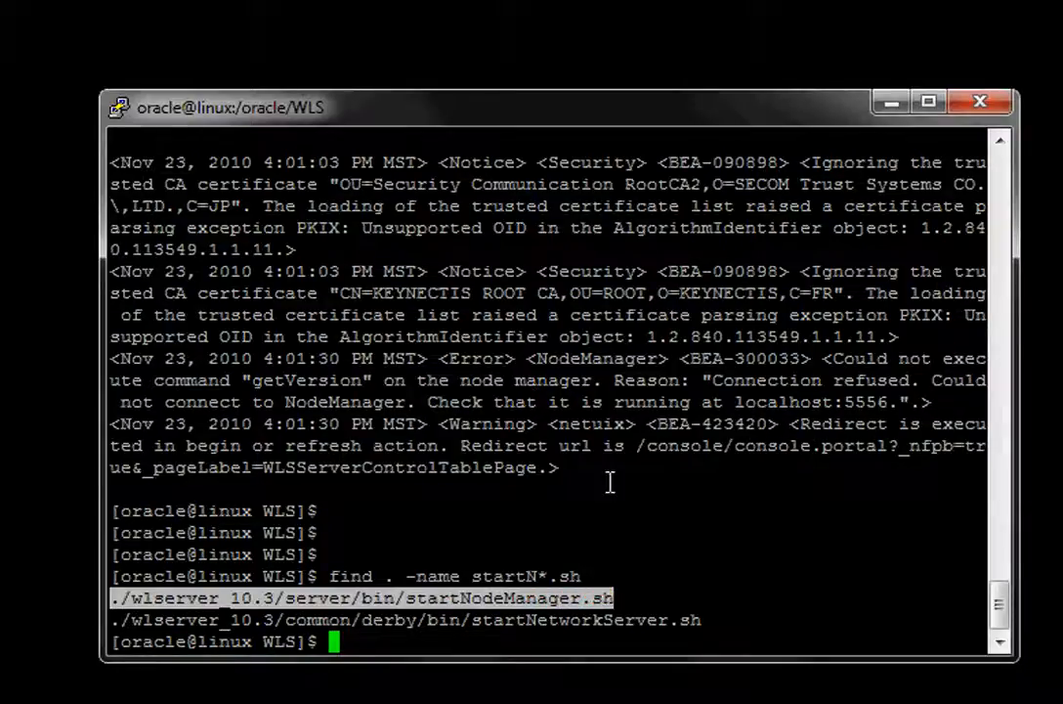
text(./wlserver_10.3/server/bin/startNodeManager.sh)
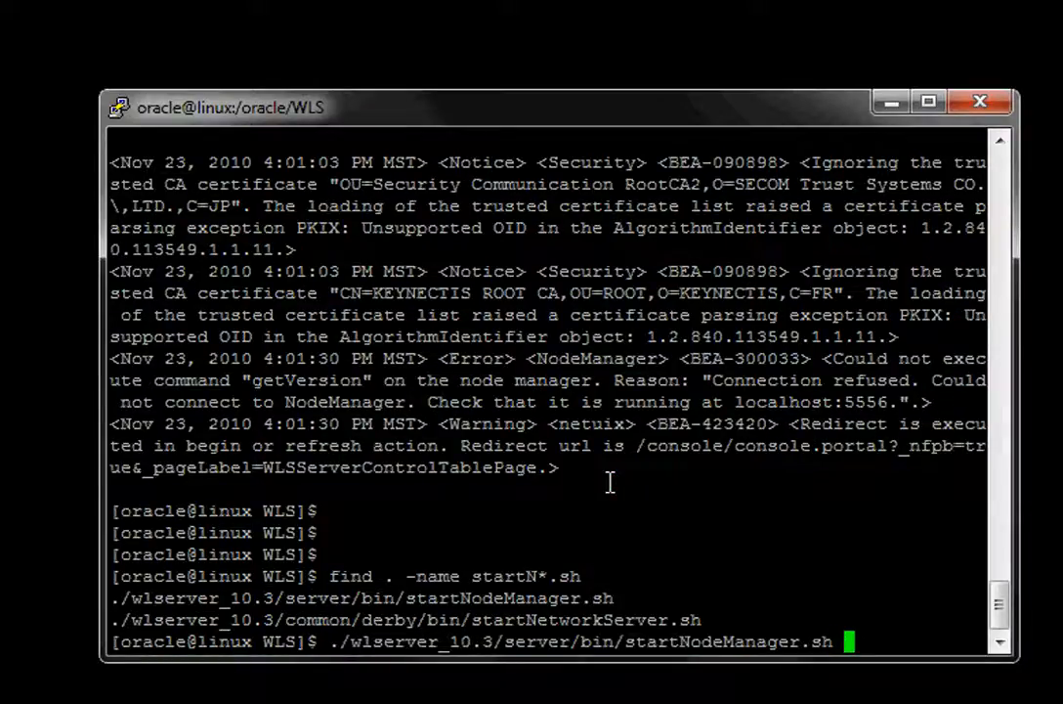
key(Return)
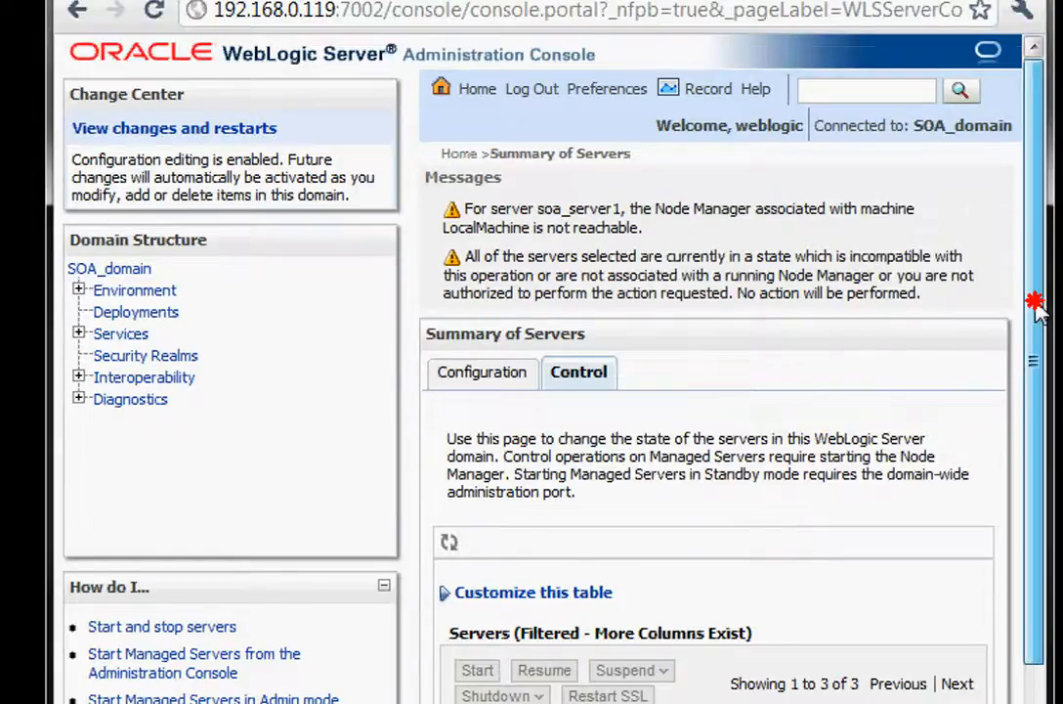
Select soa_server1 in the Servers table and start it so the task shows completed
scroll(down, 3)
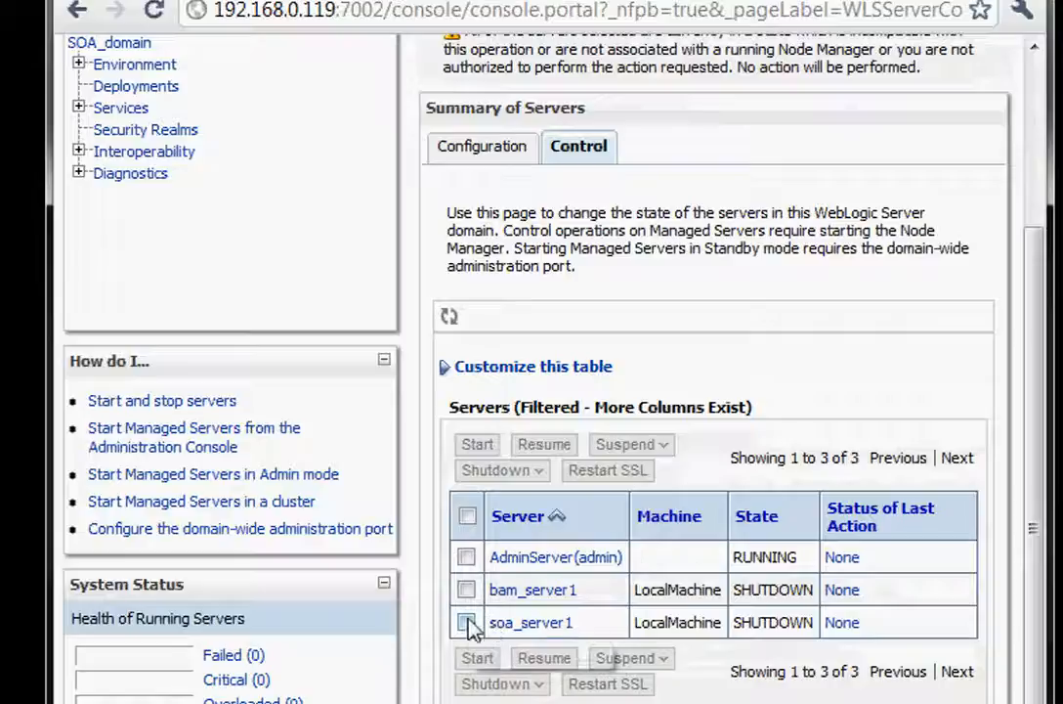
mouse_move(467, 621)
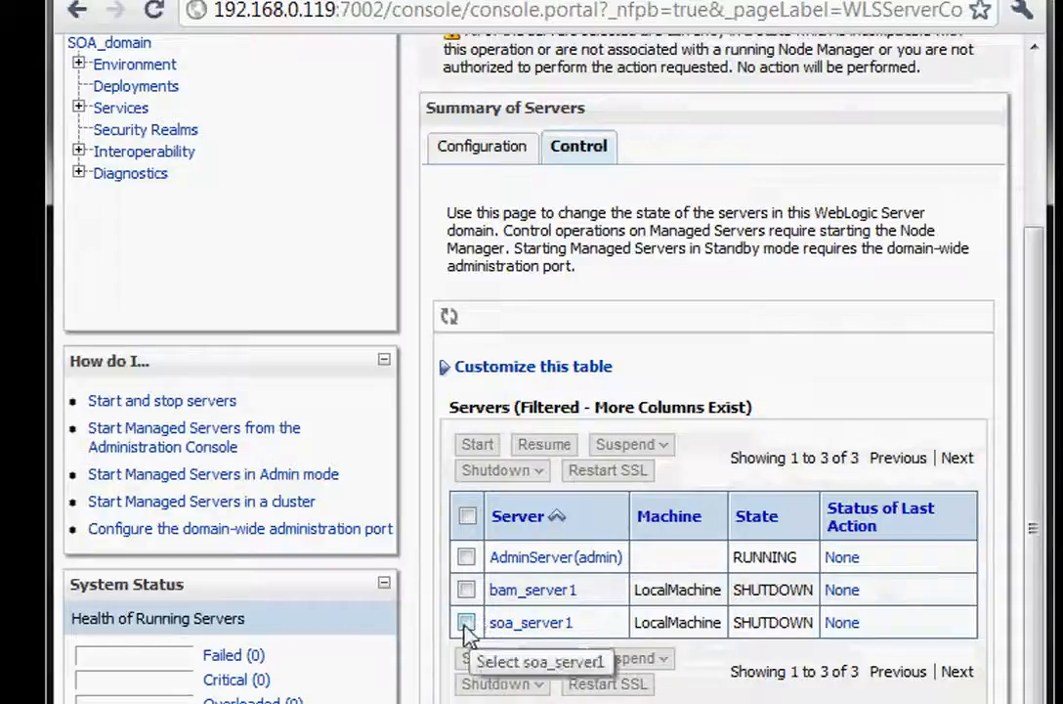
click(465, 622)
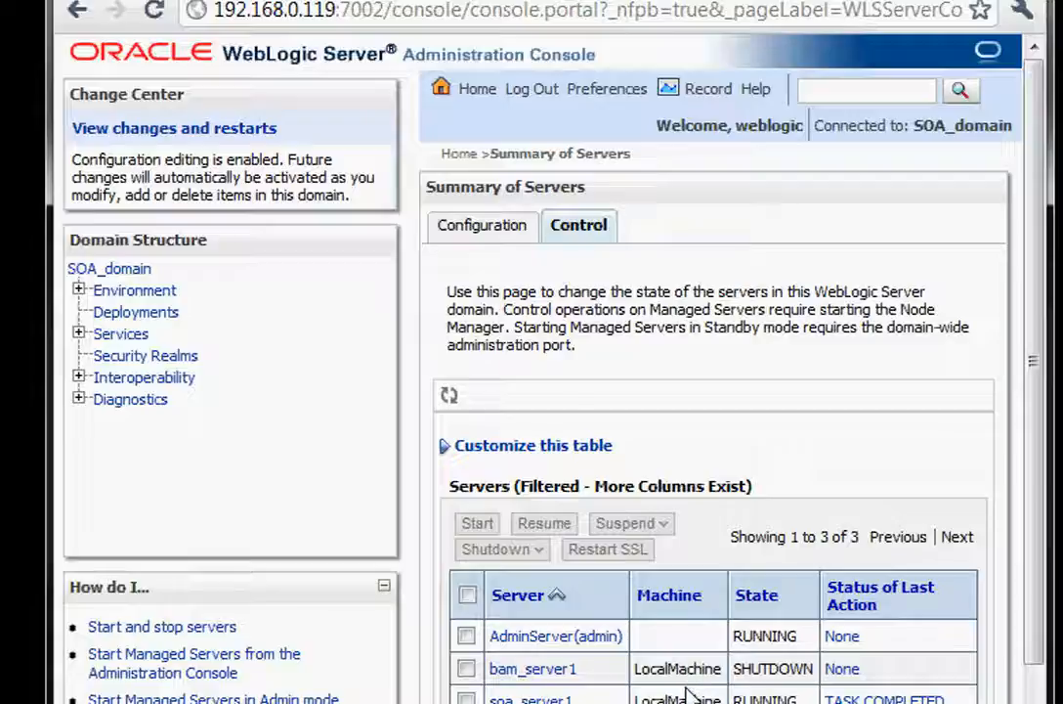
mouse_move(669, 594)
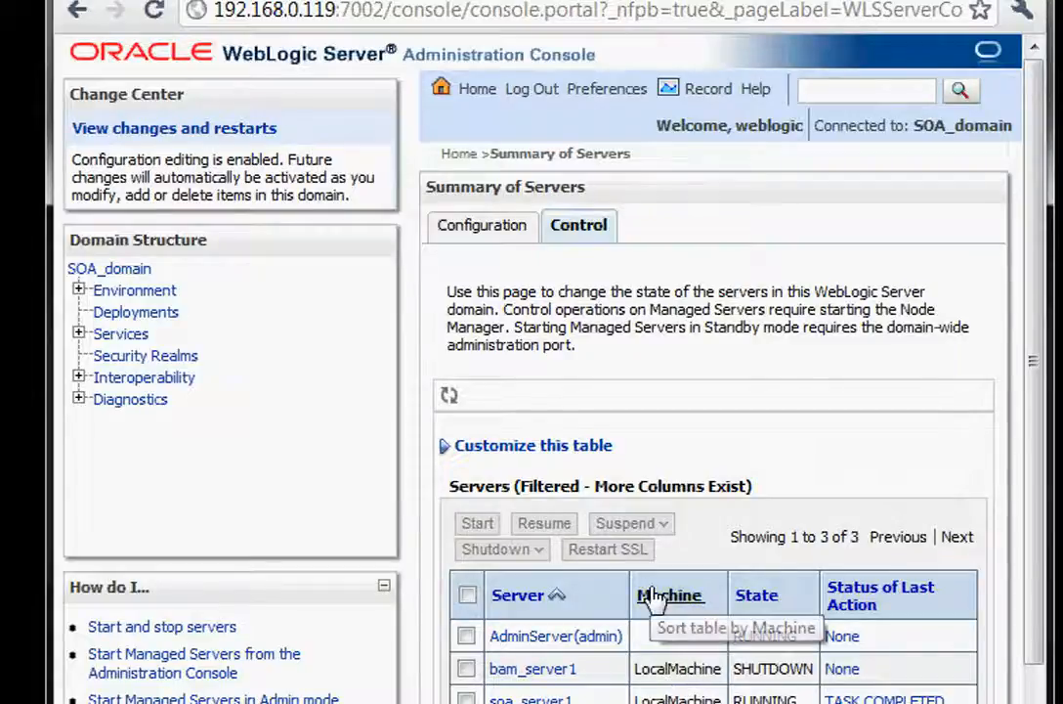
mouse_move(402, 125)
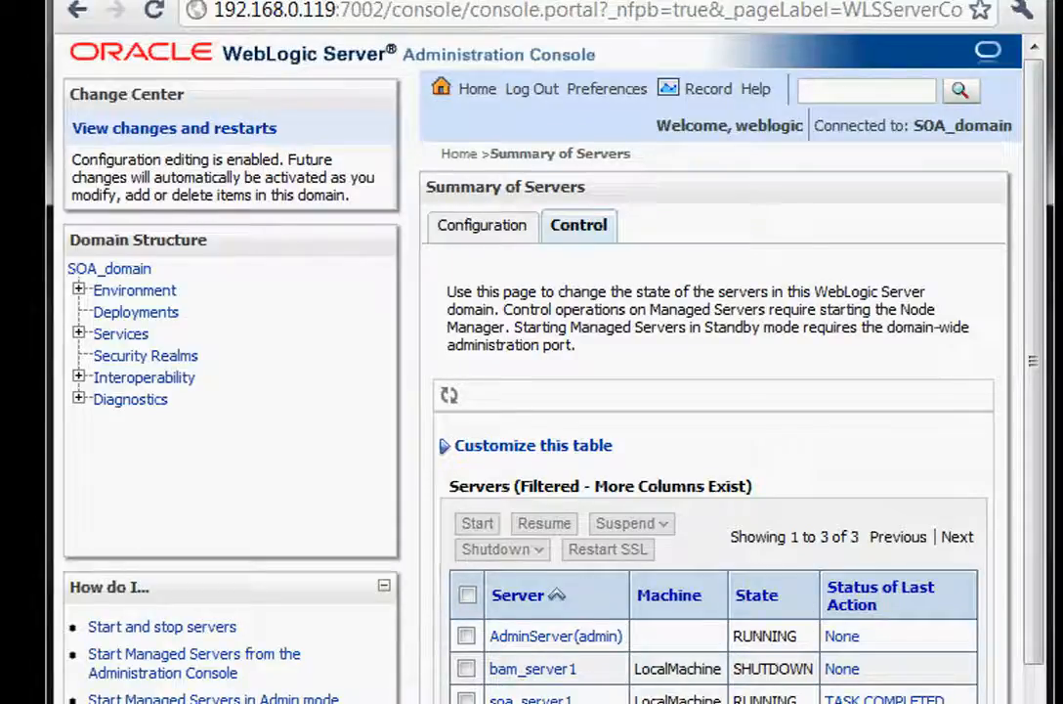
mouse_move(610, 289)
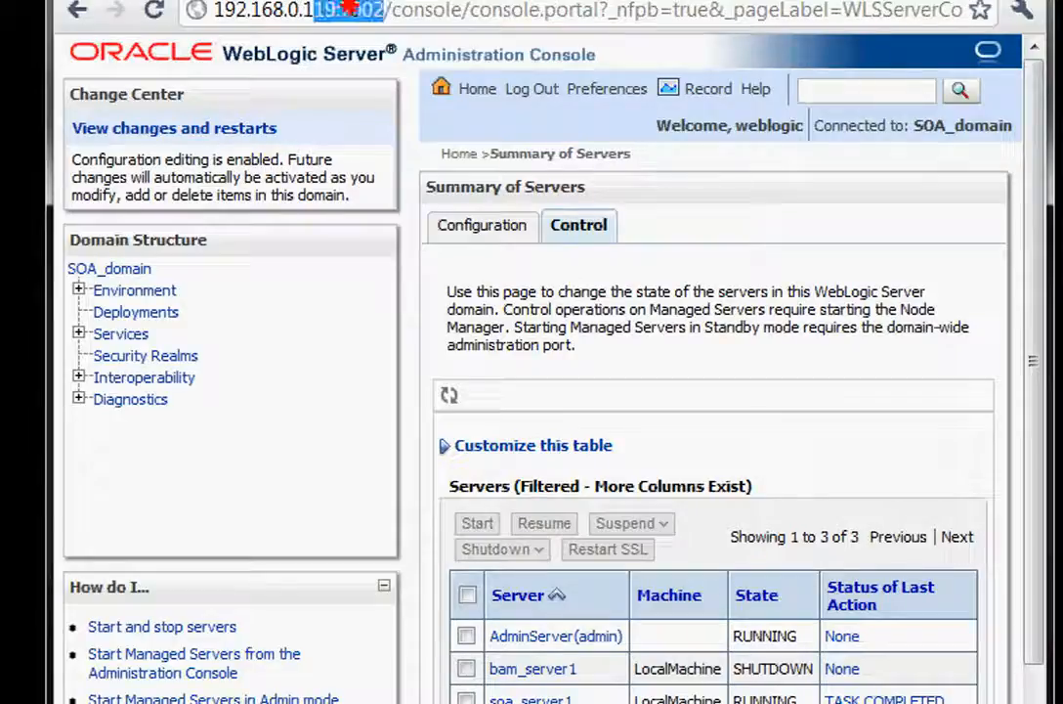
Leave the console and open a new empty browser tab
click(298, 12)
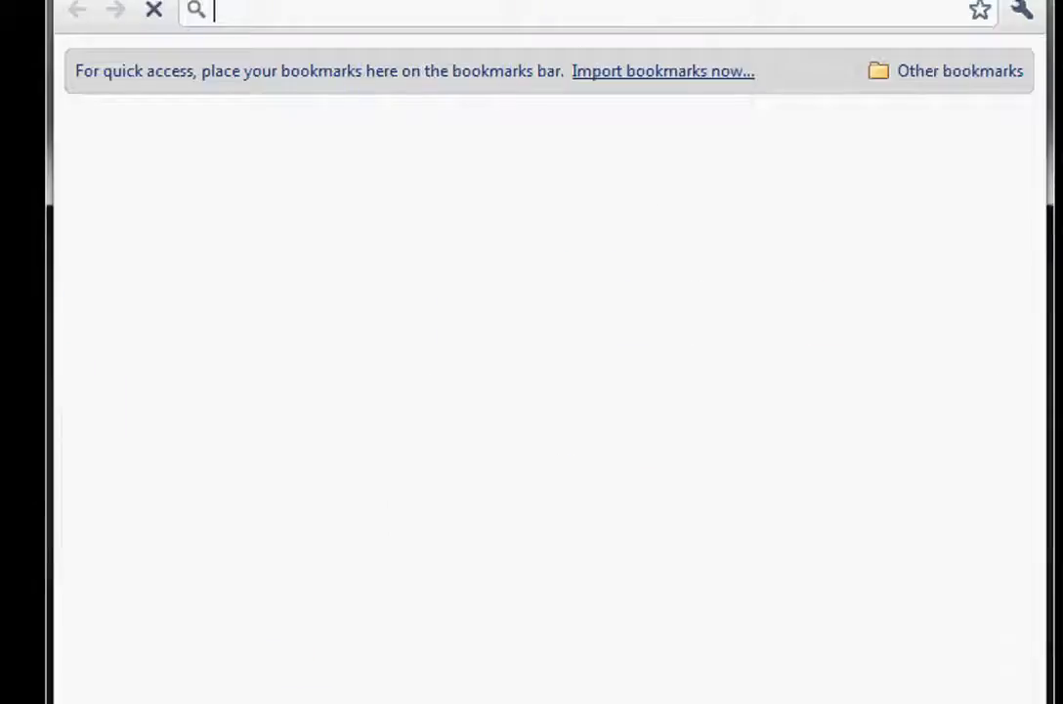
text(http://192.168.0.119:7002)
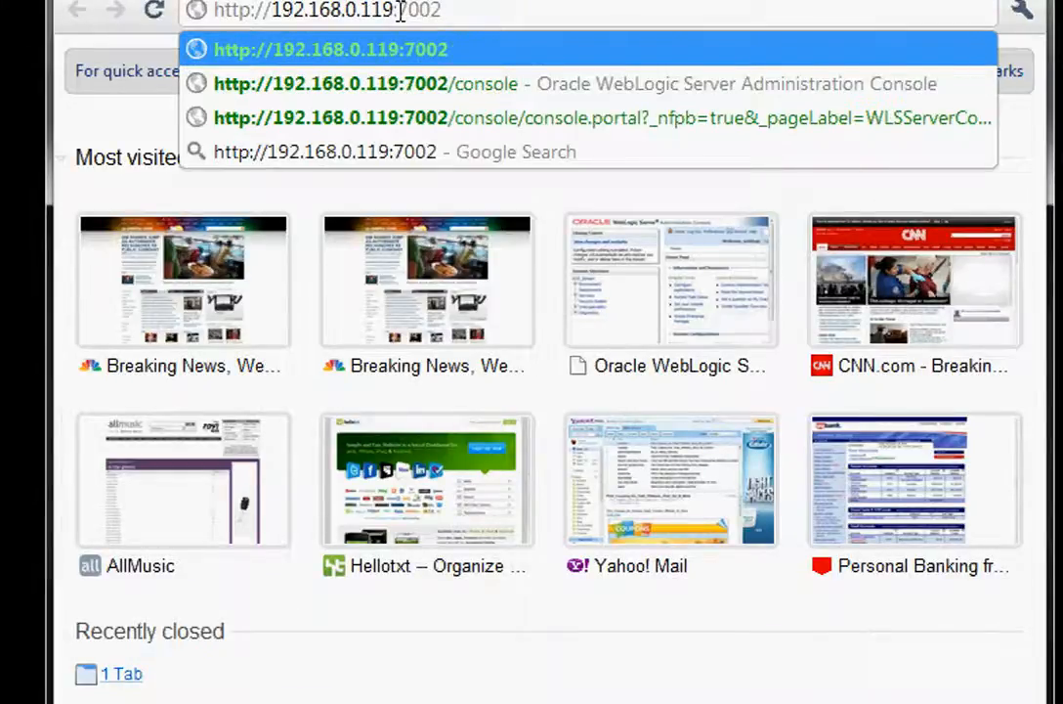
text(/em)
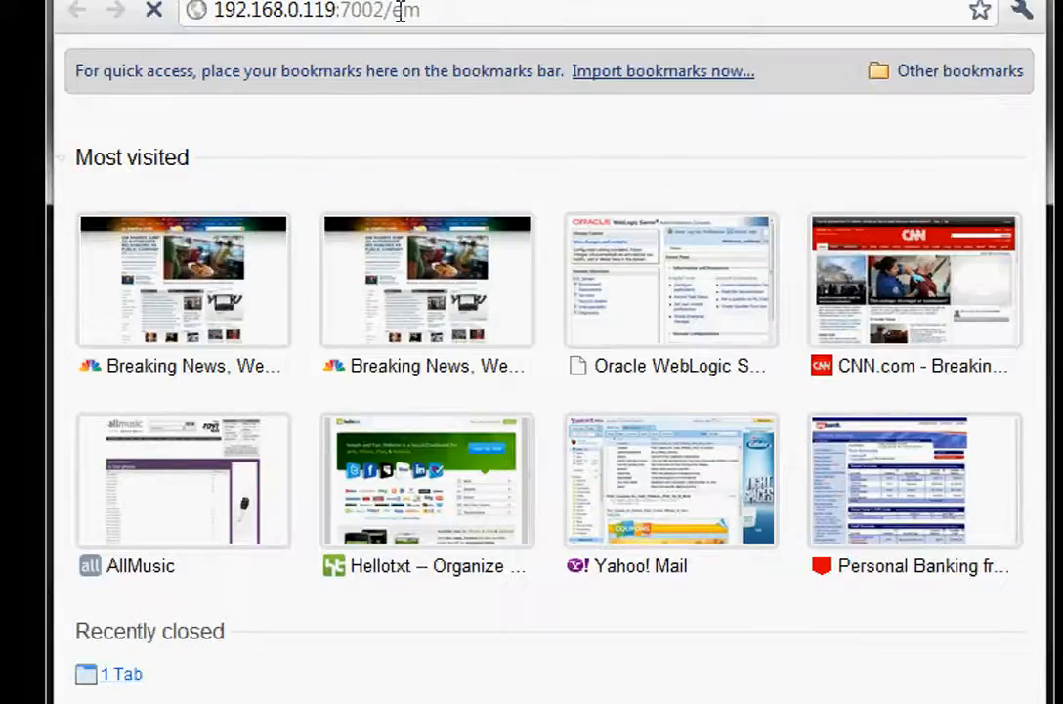
mouse_move(426, 71)
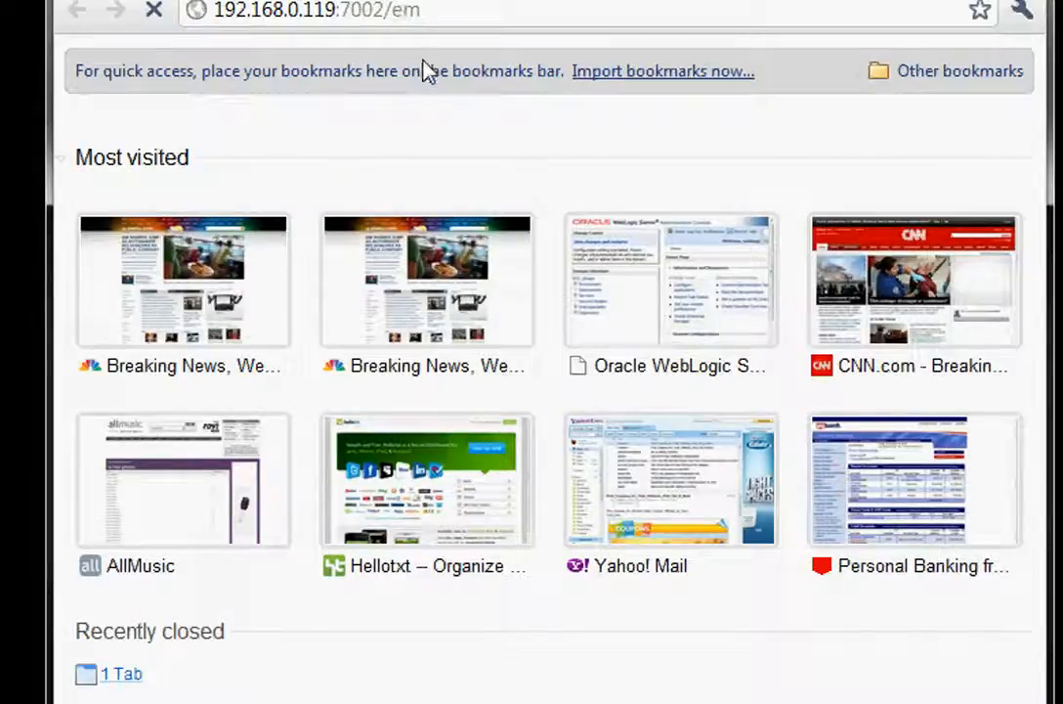
mouse_move(434, 119)
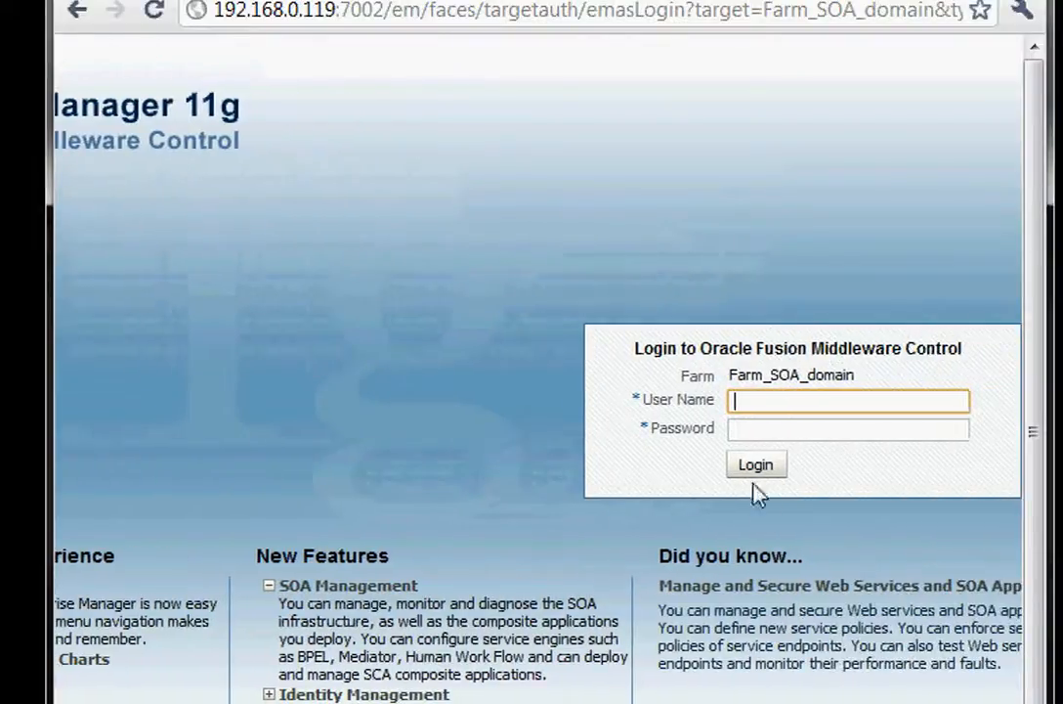
text(weblo)
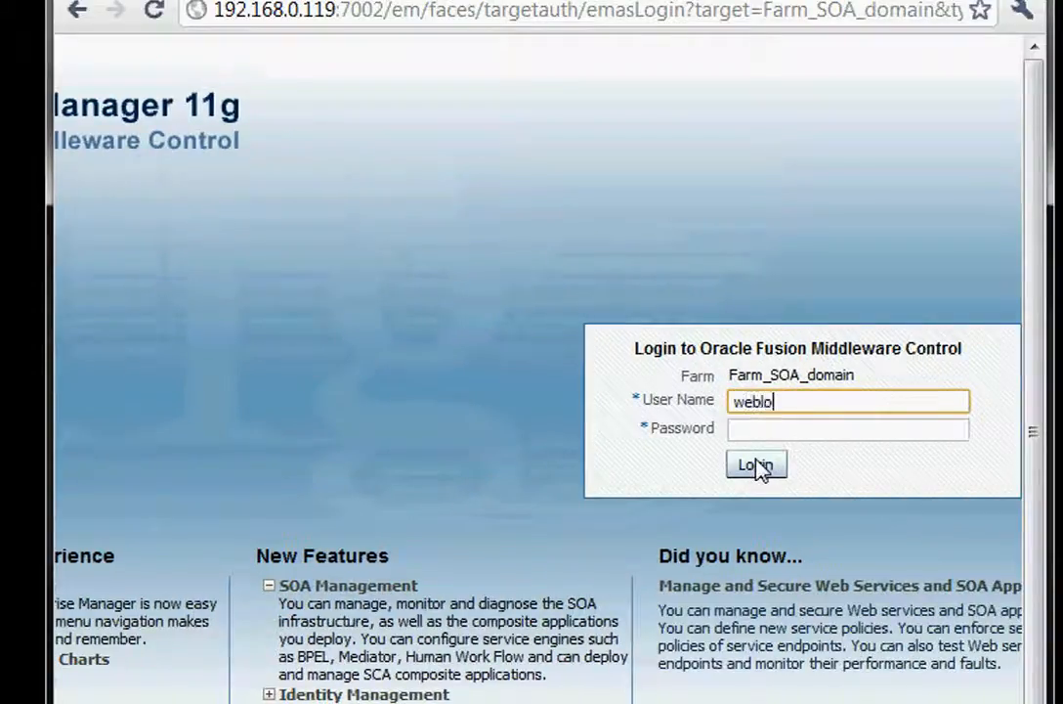
click(848, 428)
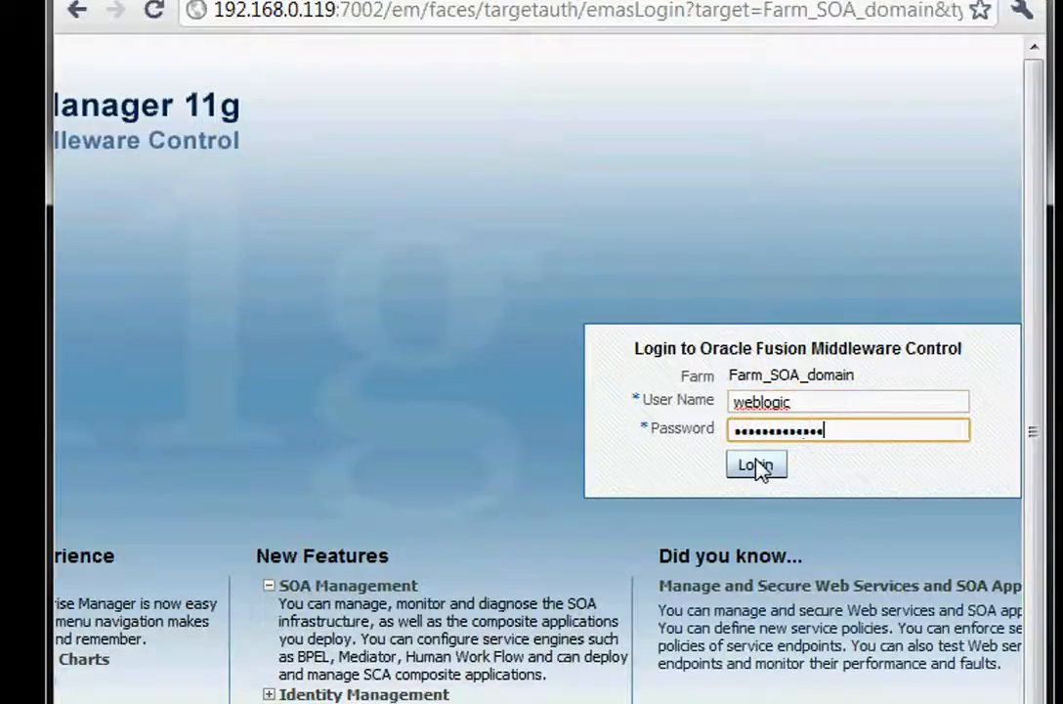
click(755, 465)
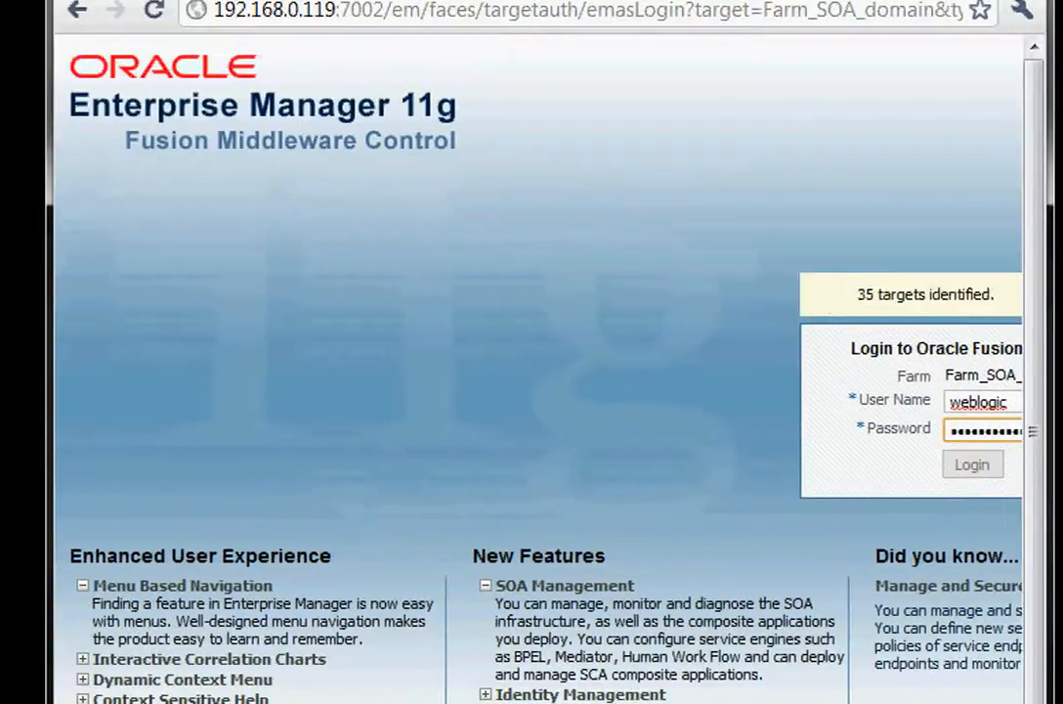
click(973, 465)
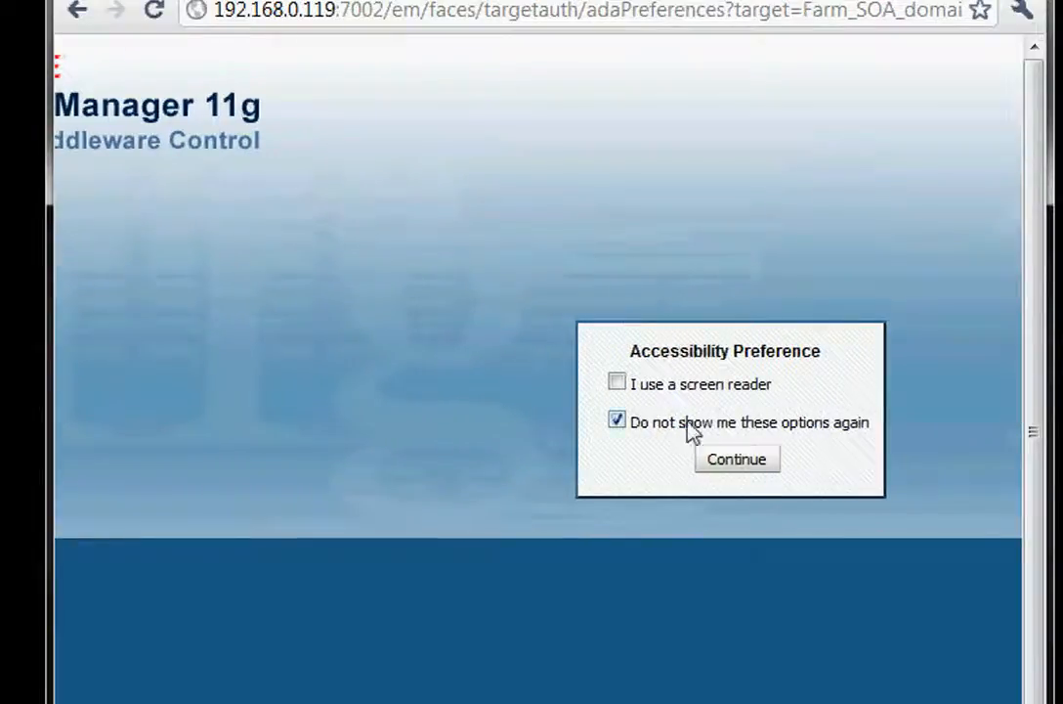
Tick 'Do not show me these options again' and continue to the Farm_SOA_domain home page
click(735, 458)
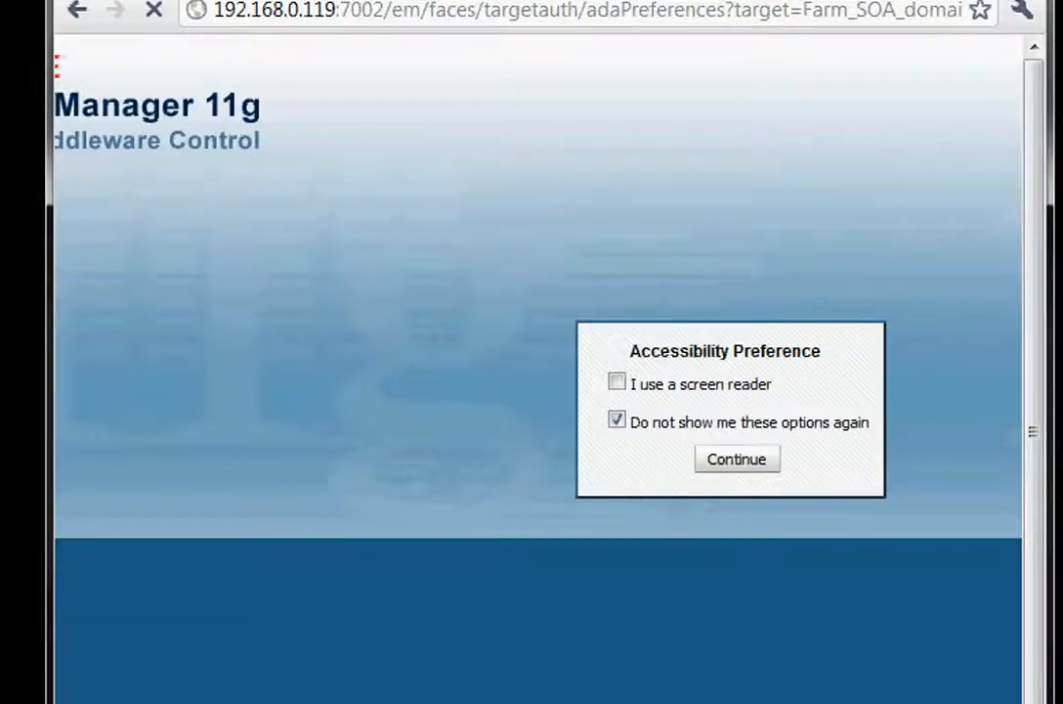
click(735, 458)
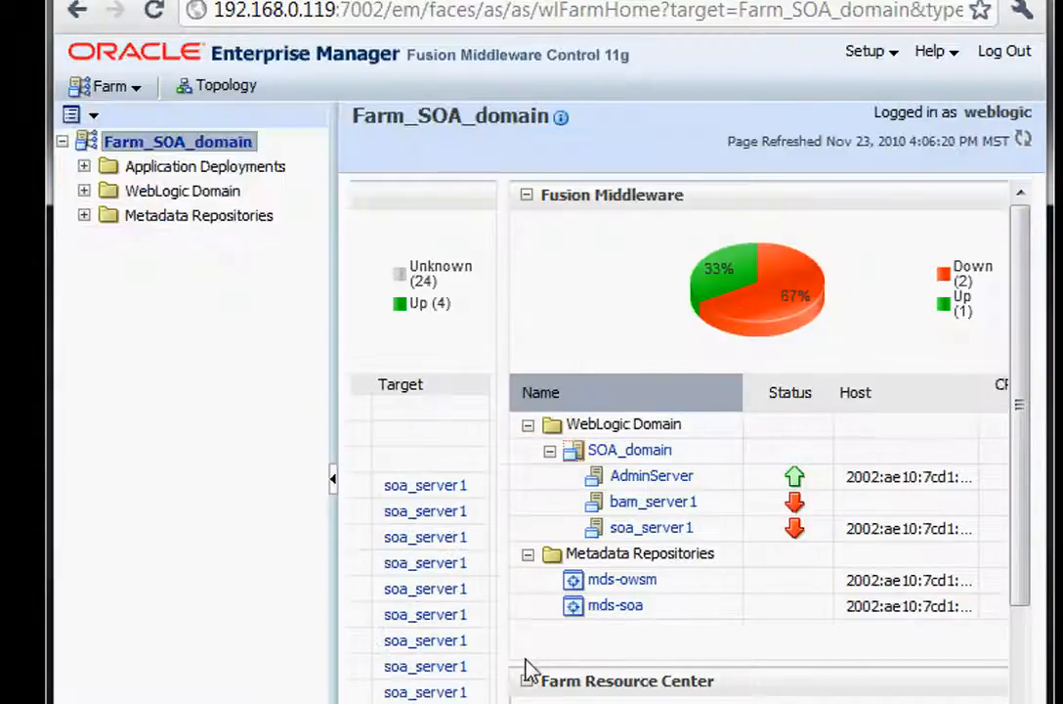
mouse_move(704, 543)
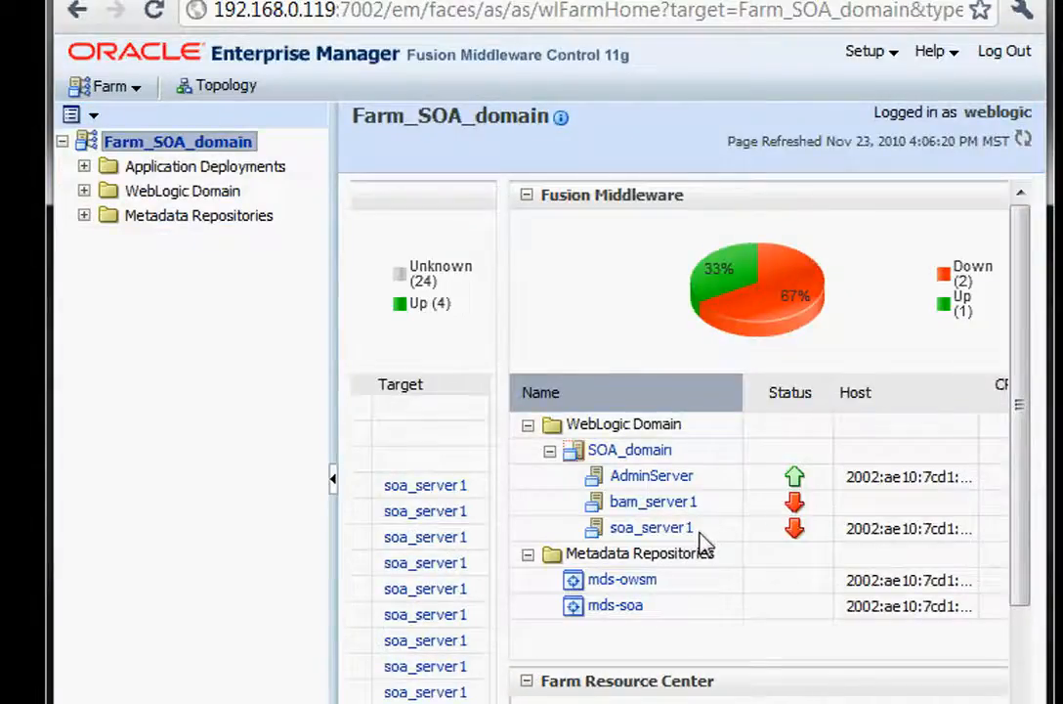
mouse_move(786, 557)
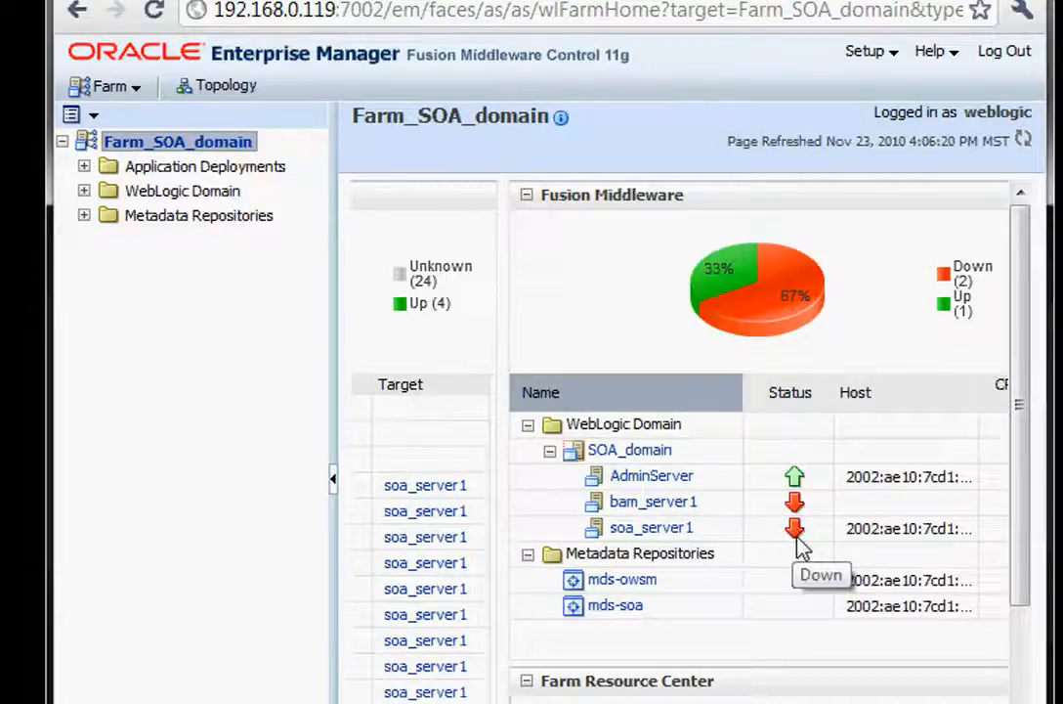
mouse_move(753, 602)
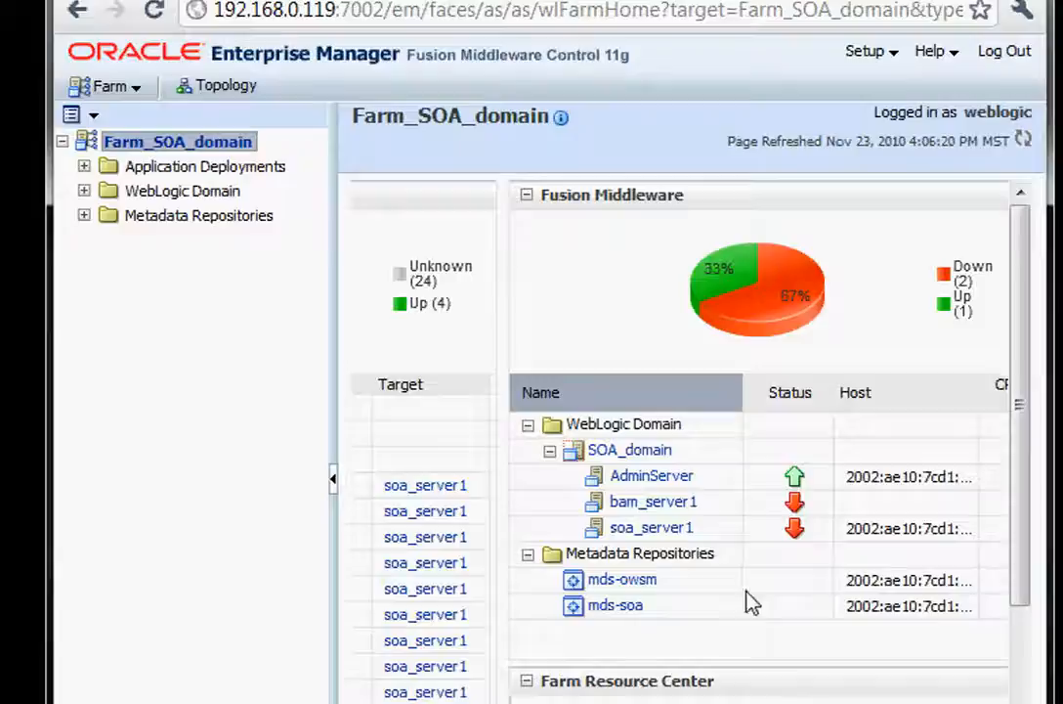
mouse_move(708, 543)
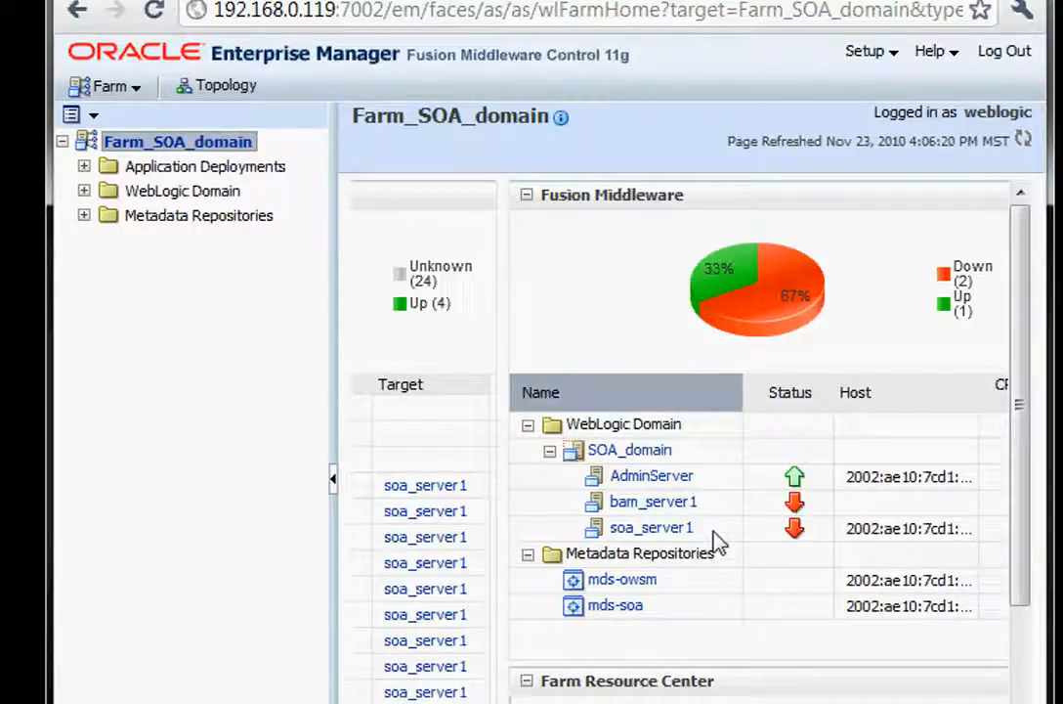
mouse_move(727, 586)
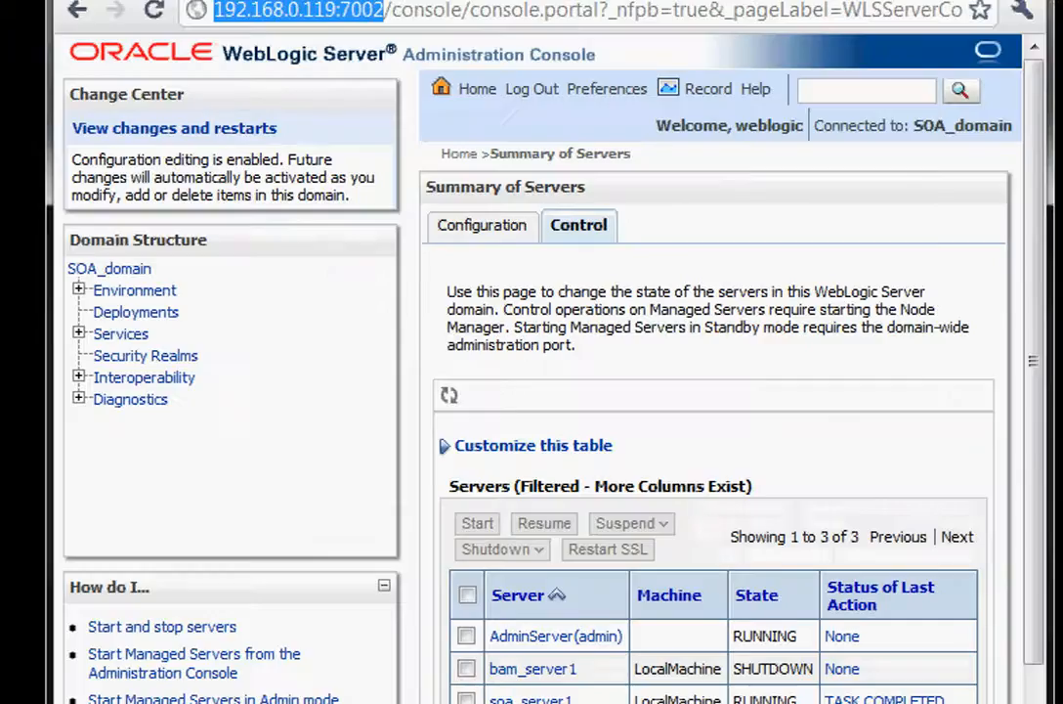
Force-shut down soa_server1 immediately from the Summary of Servers Control tab
click(467, 700)
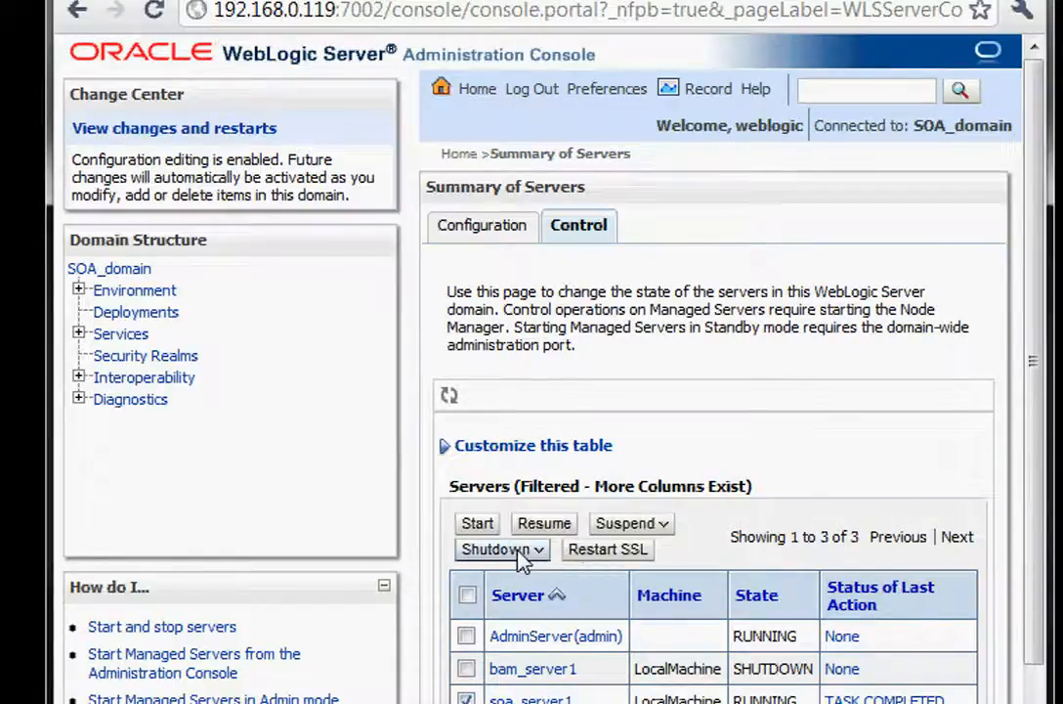
click(502, 547)
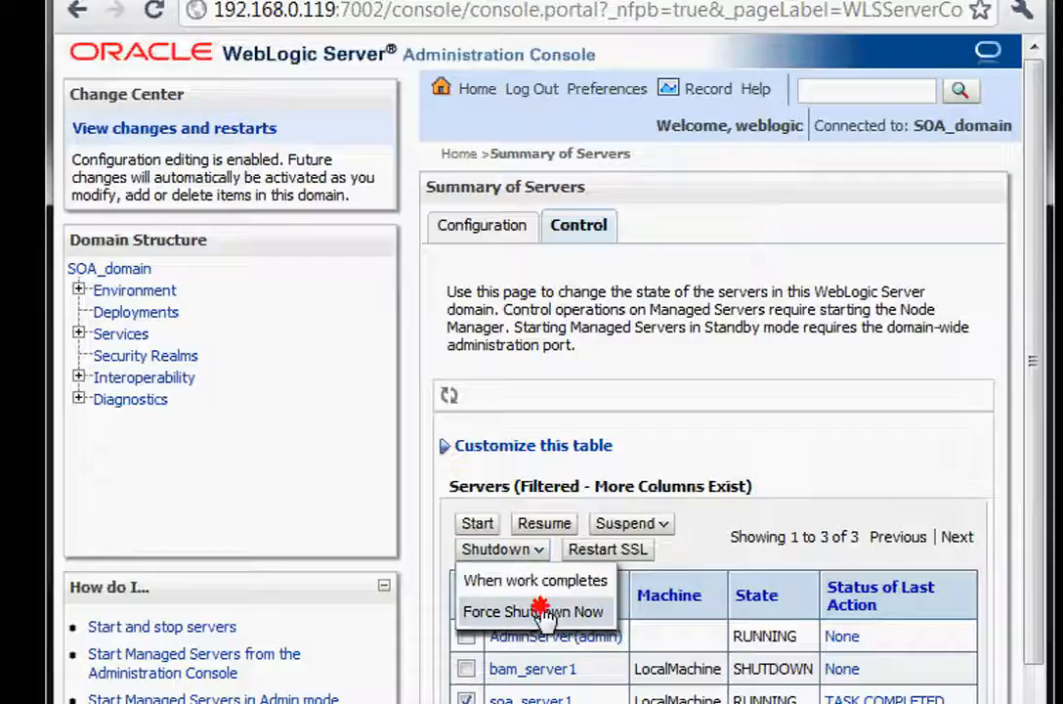
click(534, 609)
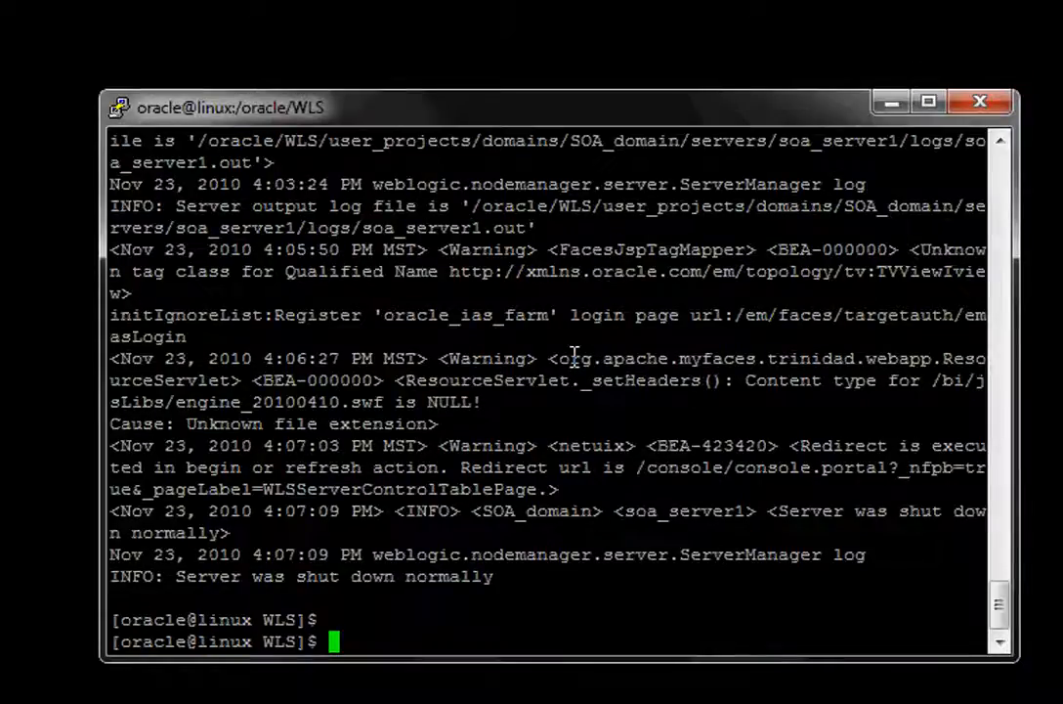
Locate nodemanager.properties, find the Node Manager process with ps -ef | grep, and kill -9 it
text(find . -name startN*.sh)
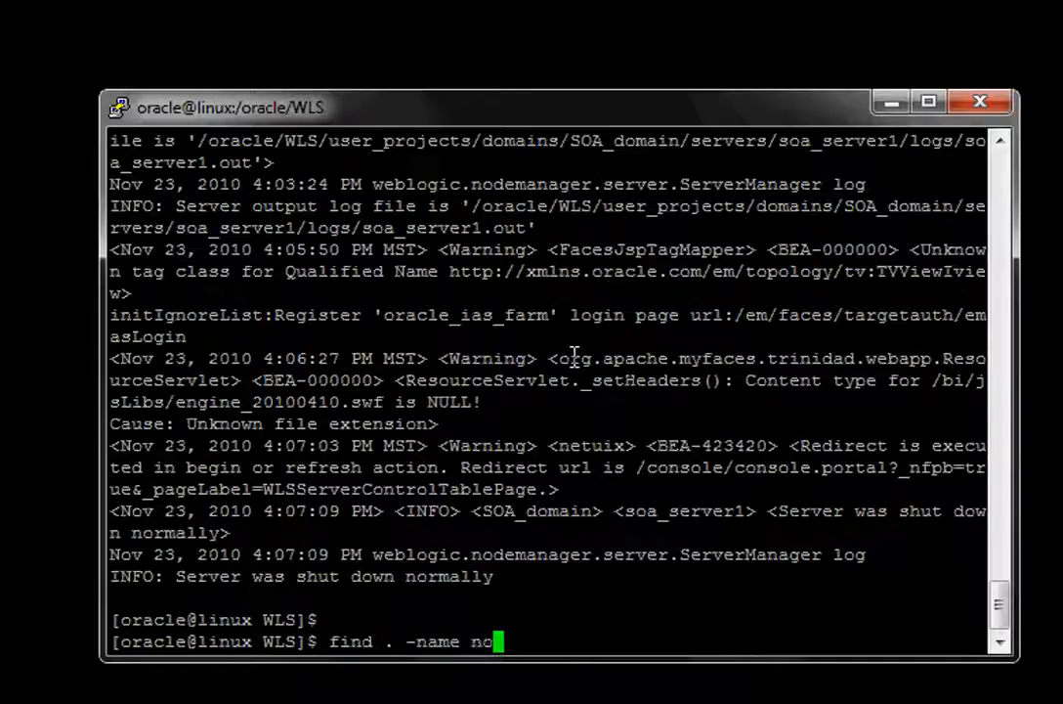
text(demanager.properties)
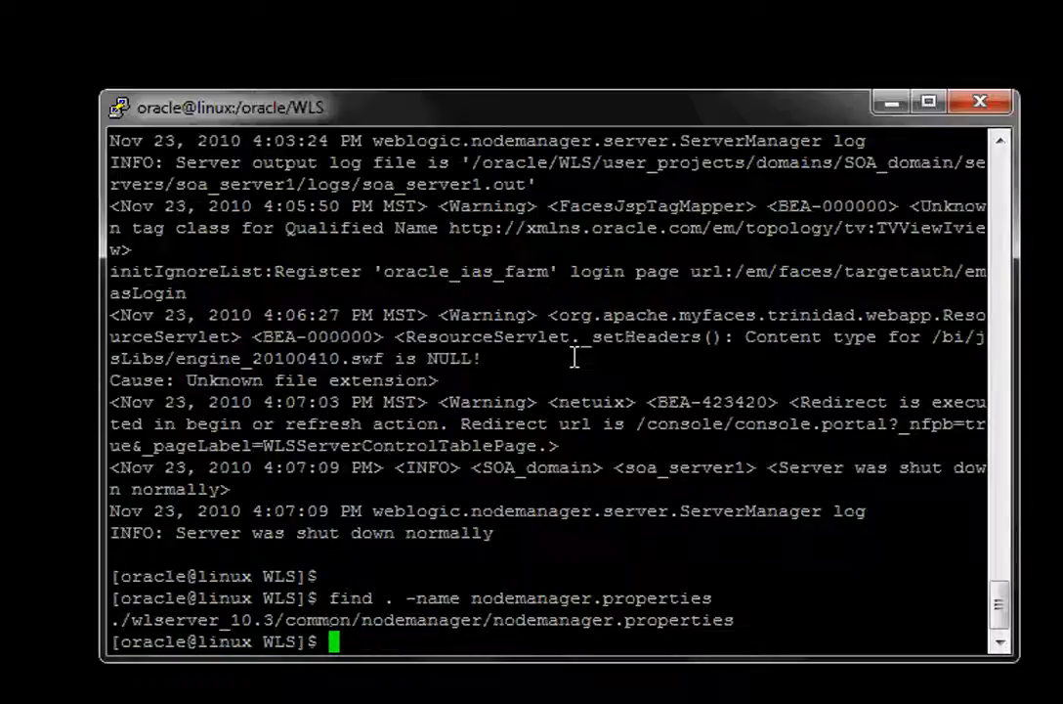
text(ps -ef |)
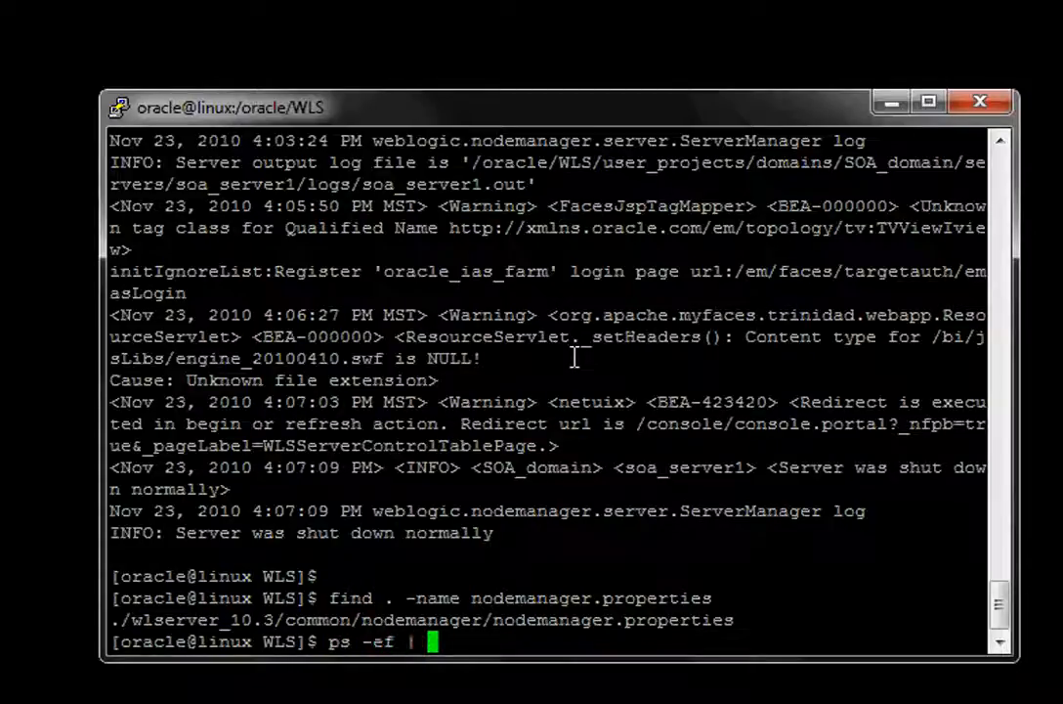
text(grep)
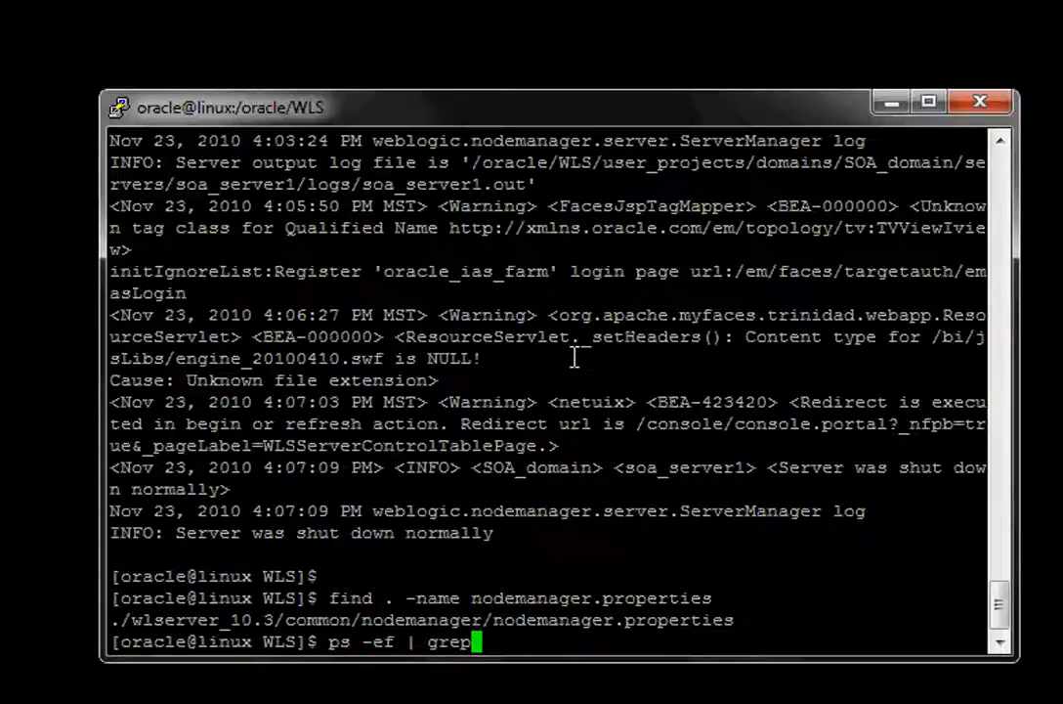
text(nodemanager)
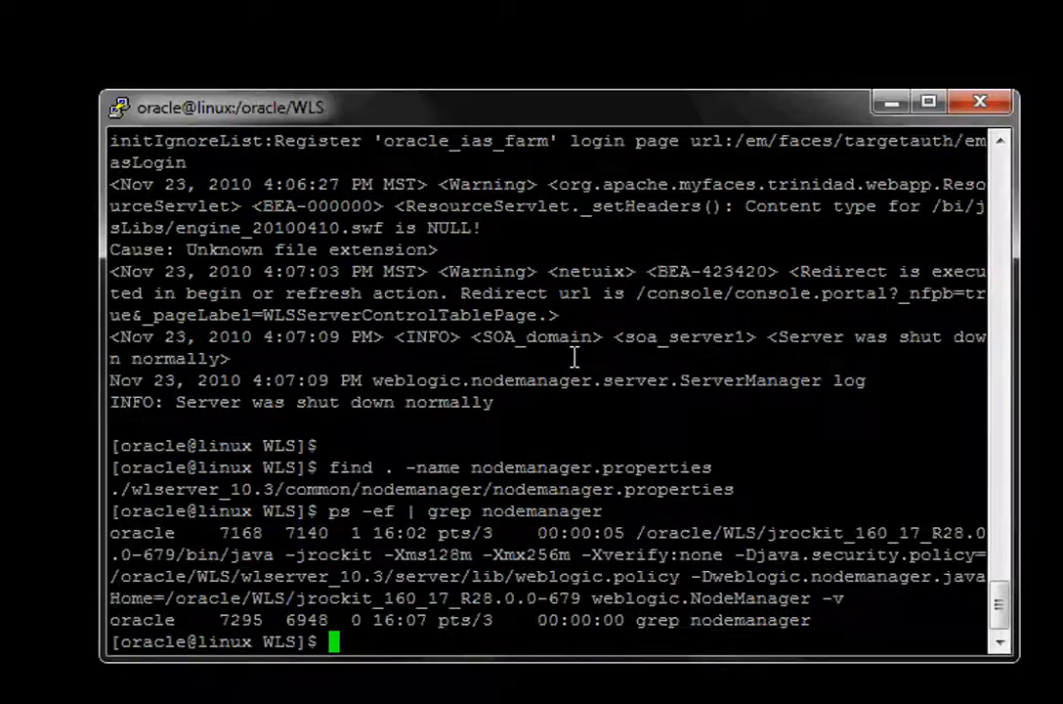
text(kill -9 7168)
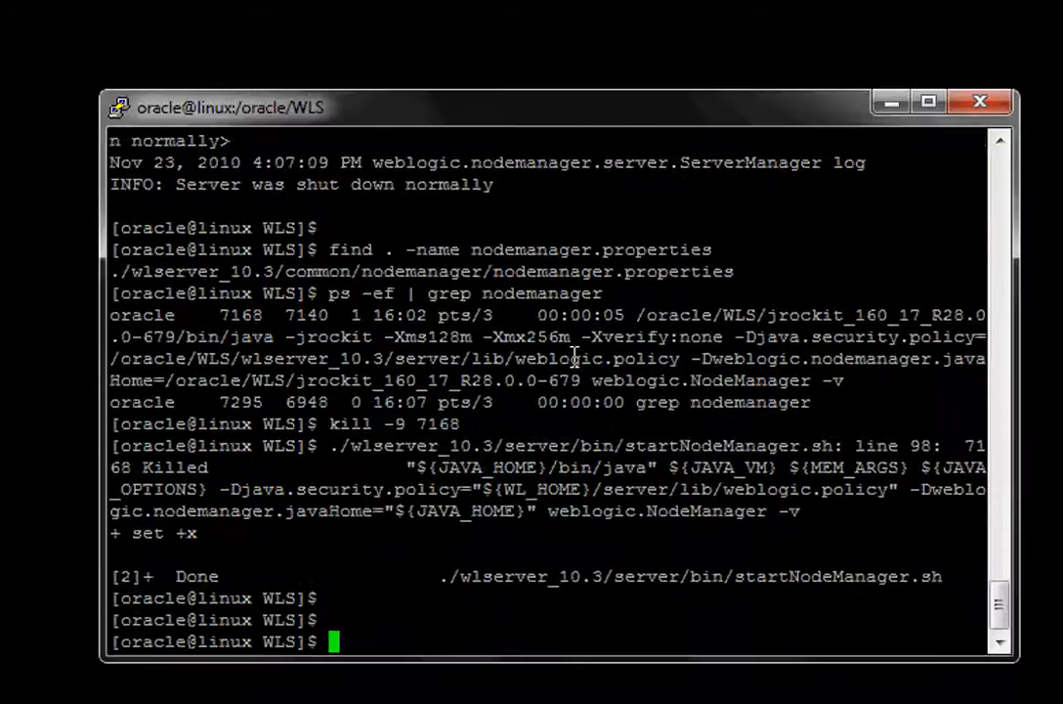
Re-run the find for nodemanager.properties and prepare a vi command on its path
text(find . -name nodemanager.properties)
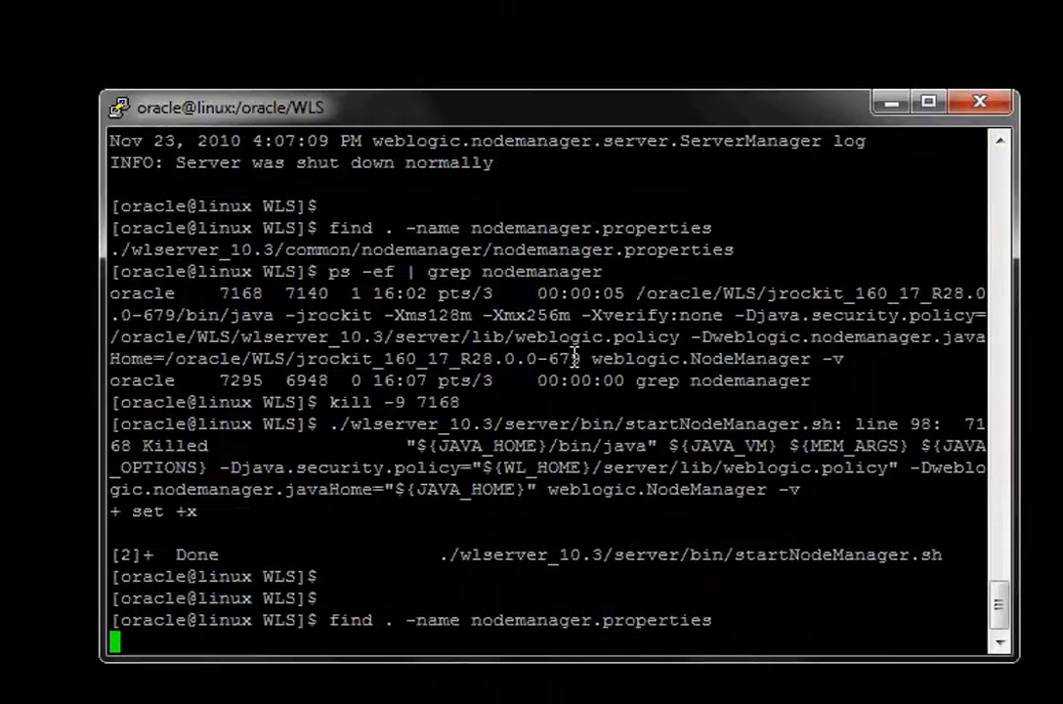
text(vi)
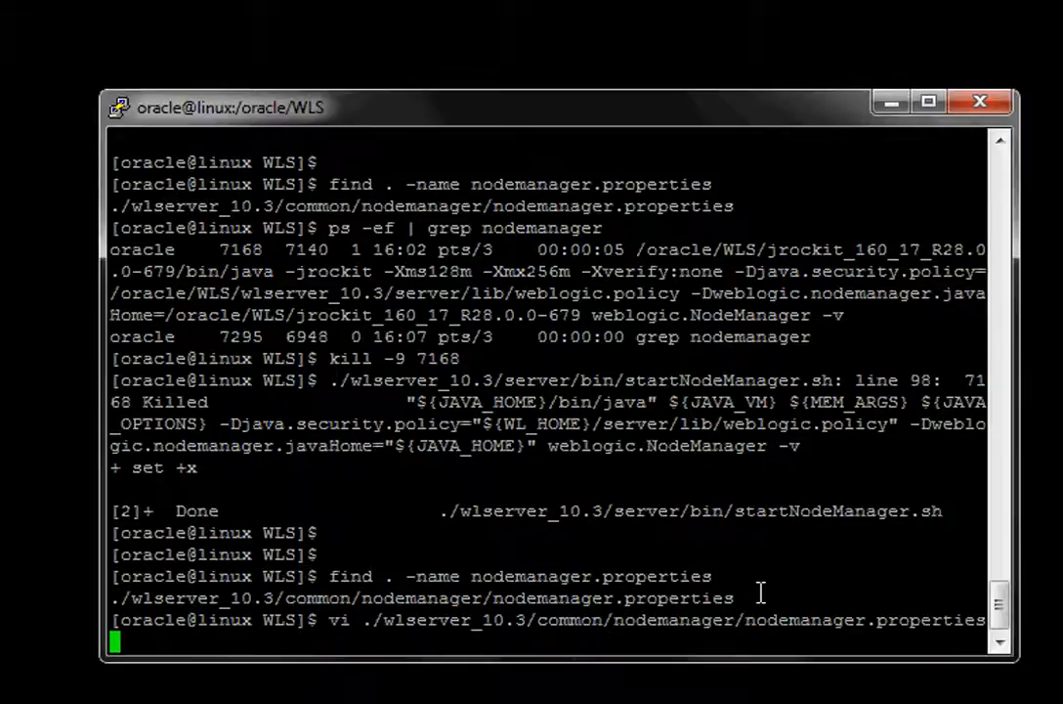
Edit nodemanager.properties in vi, changing StartScriptEnabled on line 23, then save and quit
key(Return)
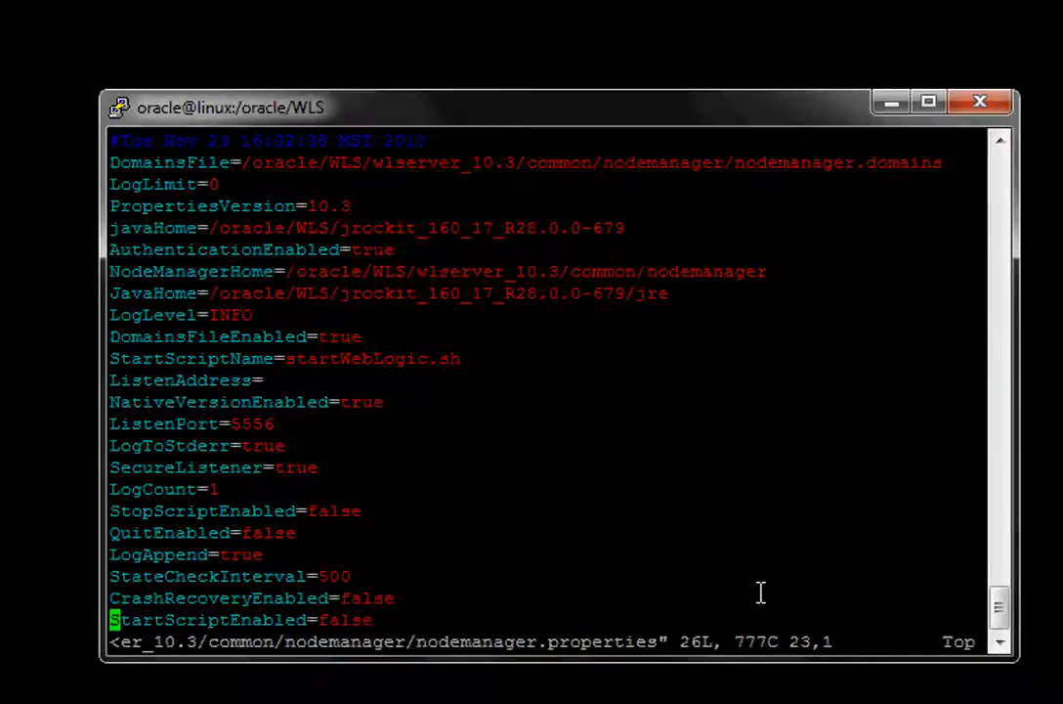
scroll(down, 3)
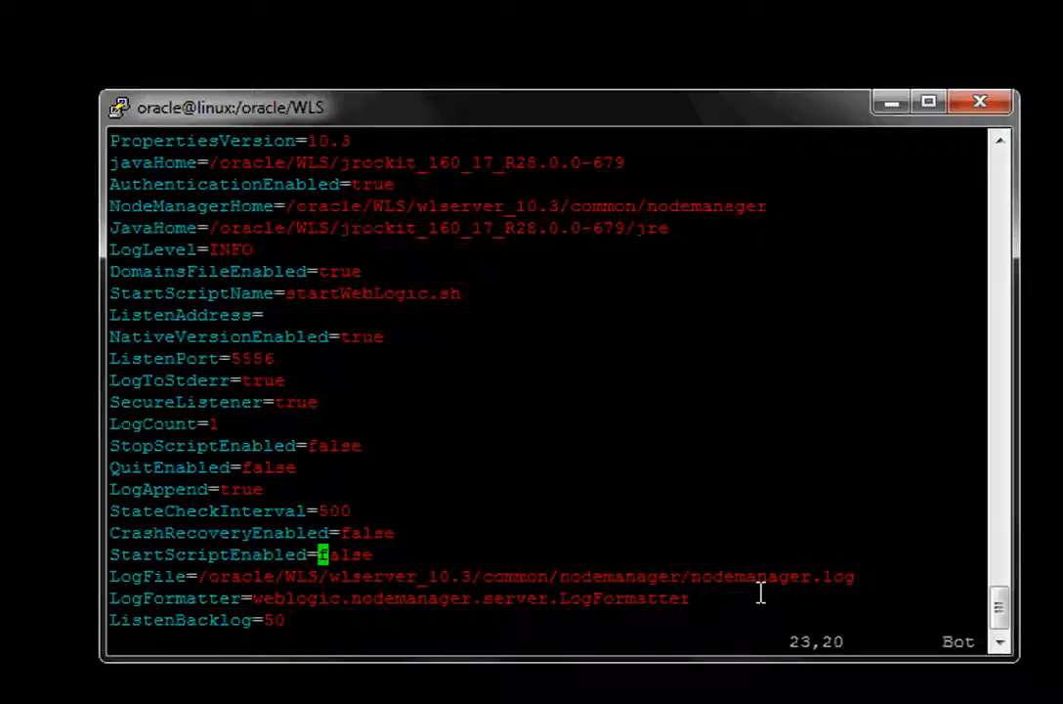
key(R)
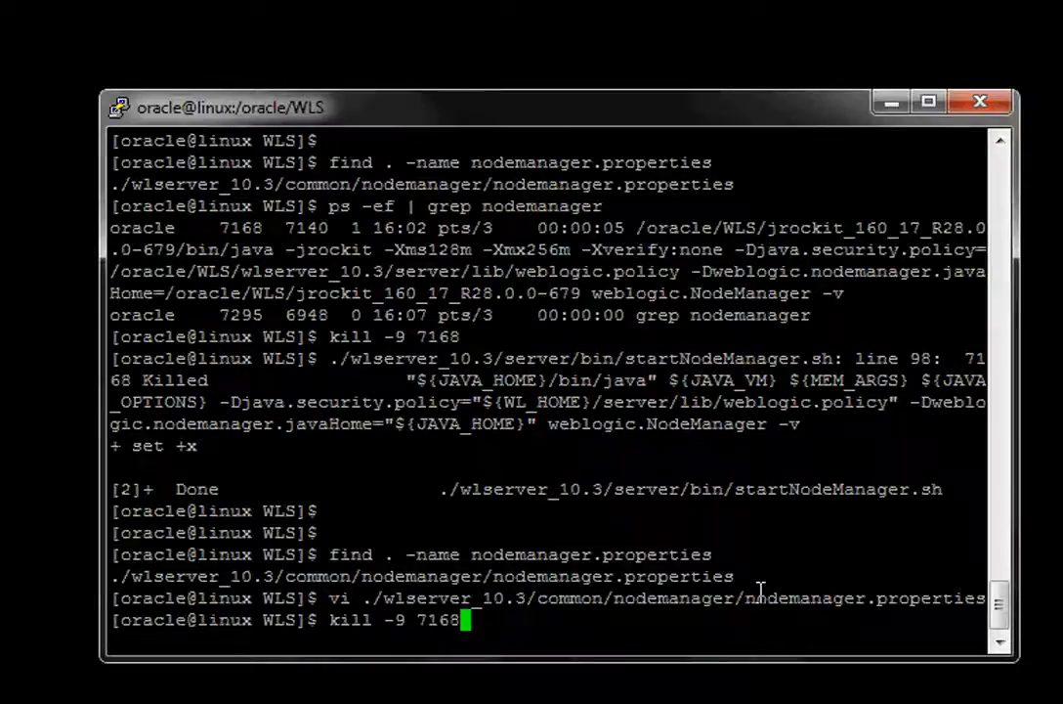
Run startNodeManager.sh so Node Manager loads its domains and listens on port 5556
text(find . -name startN*.sh)
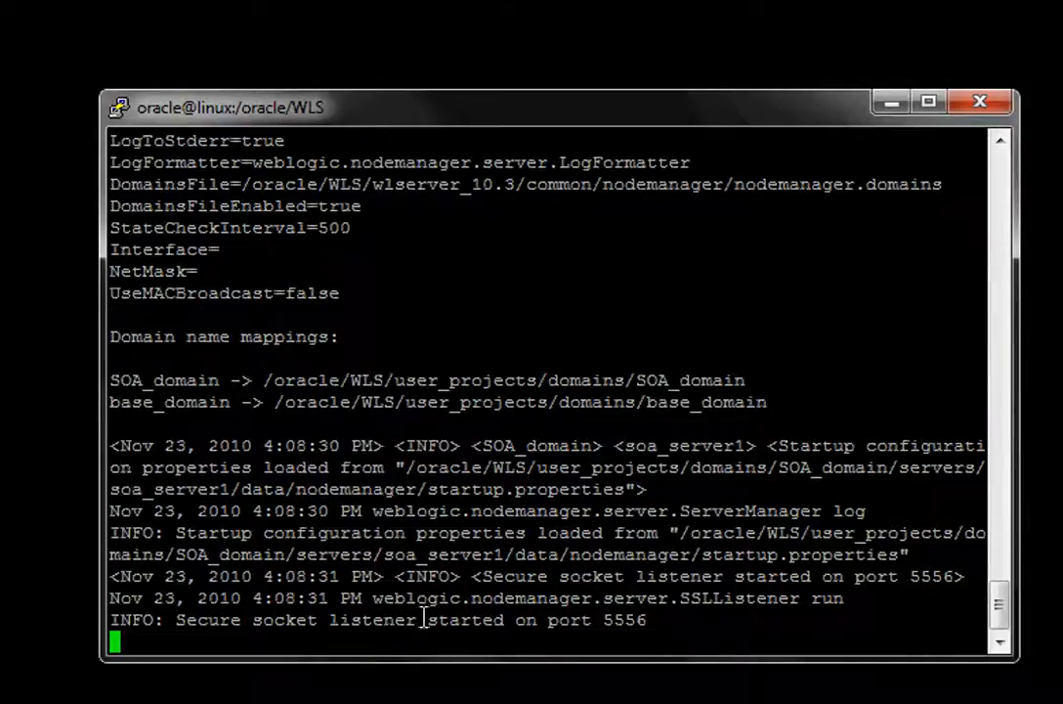
mouse_move(563, 479)
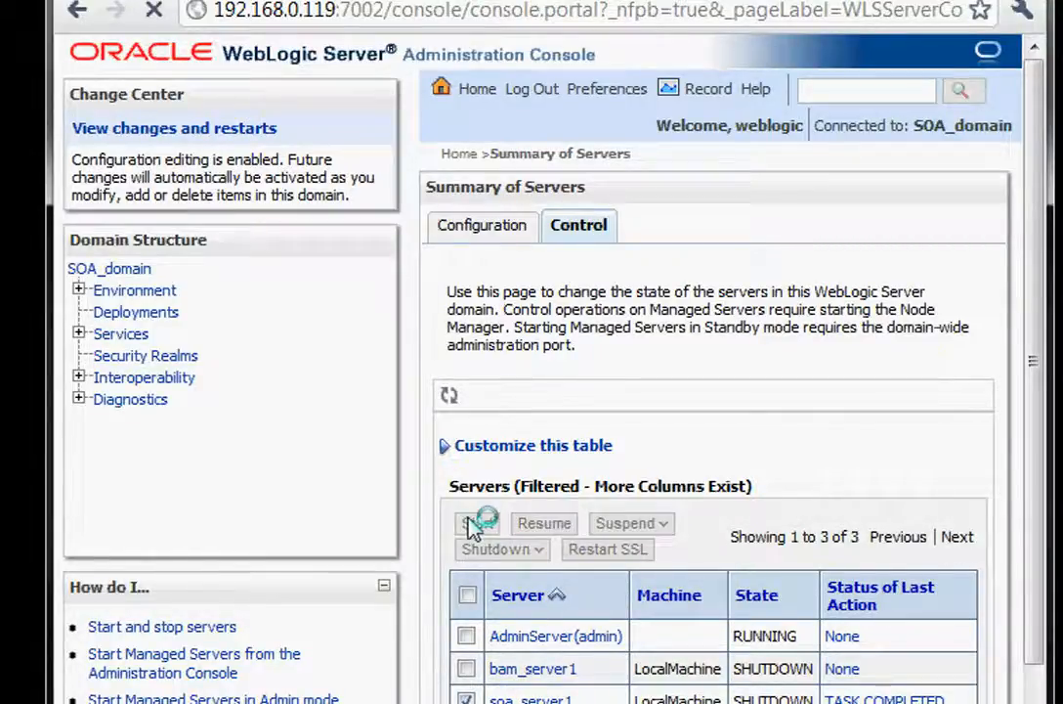
Start the checked soa_server1 managed server from the Control tab and confirm
click(477, 524)
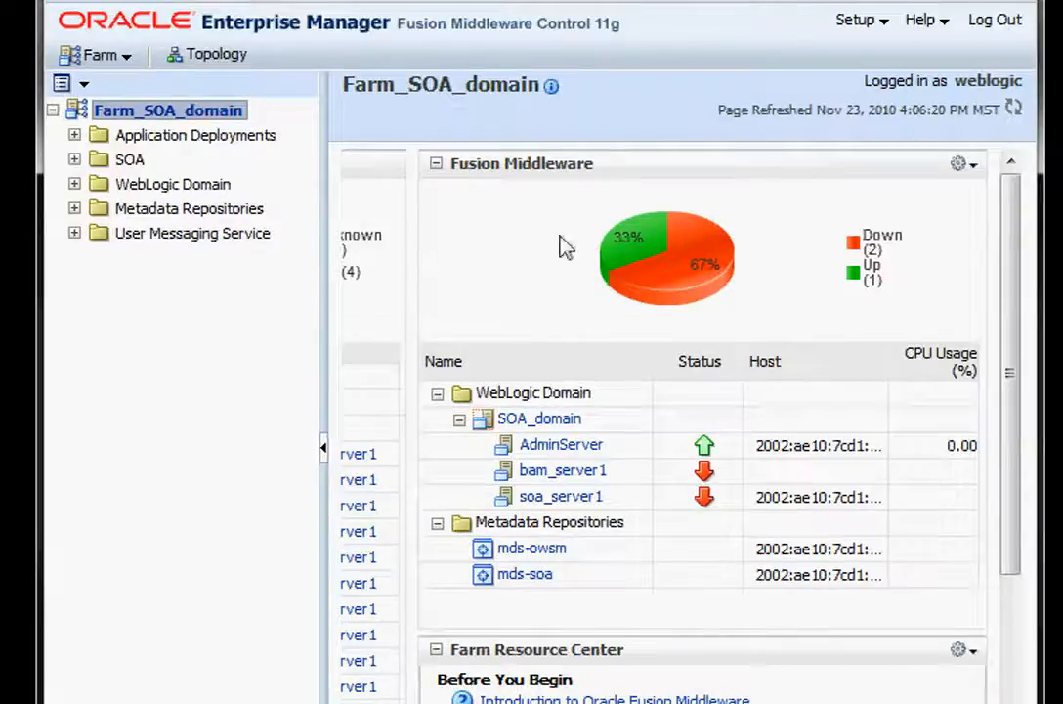
mouse_move(563, 244)
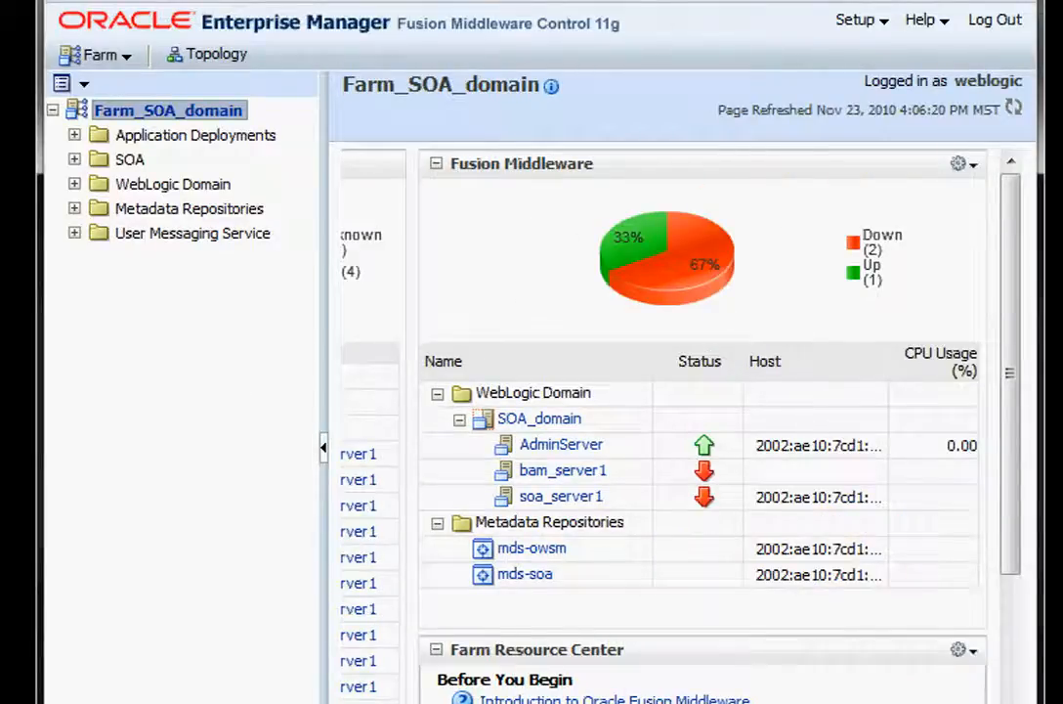
mouse_move(303, 10)
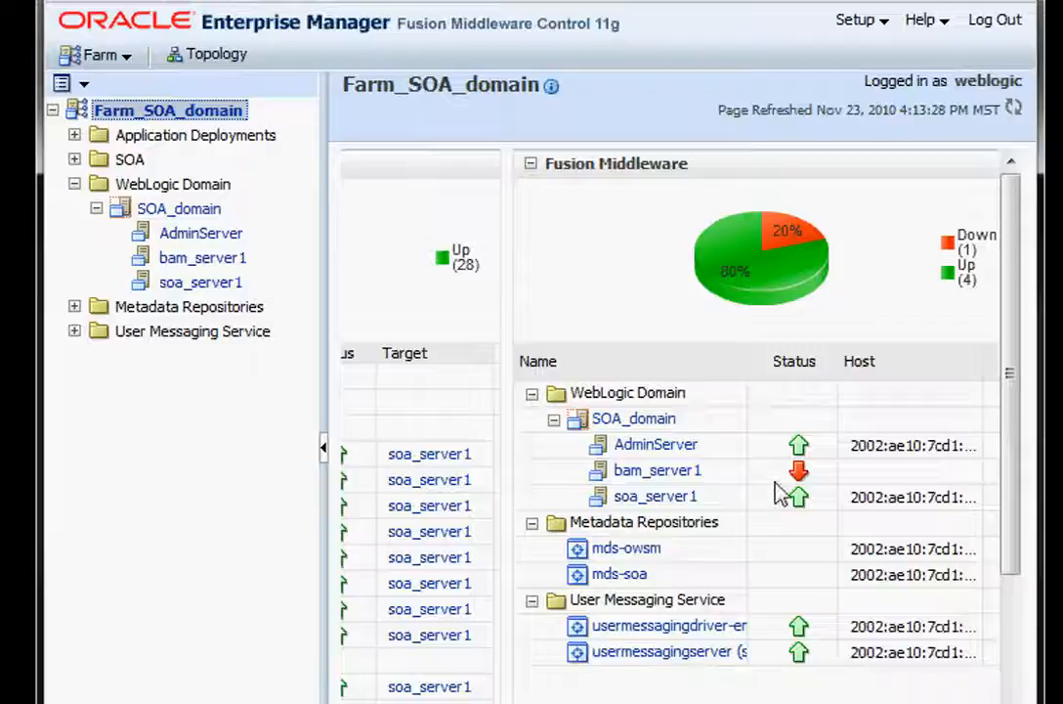
mouse_move(682, 520)
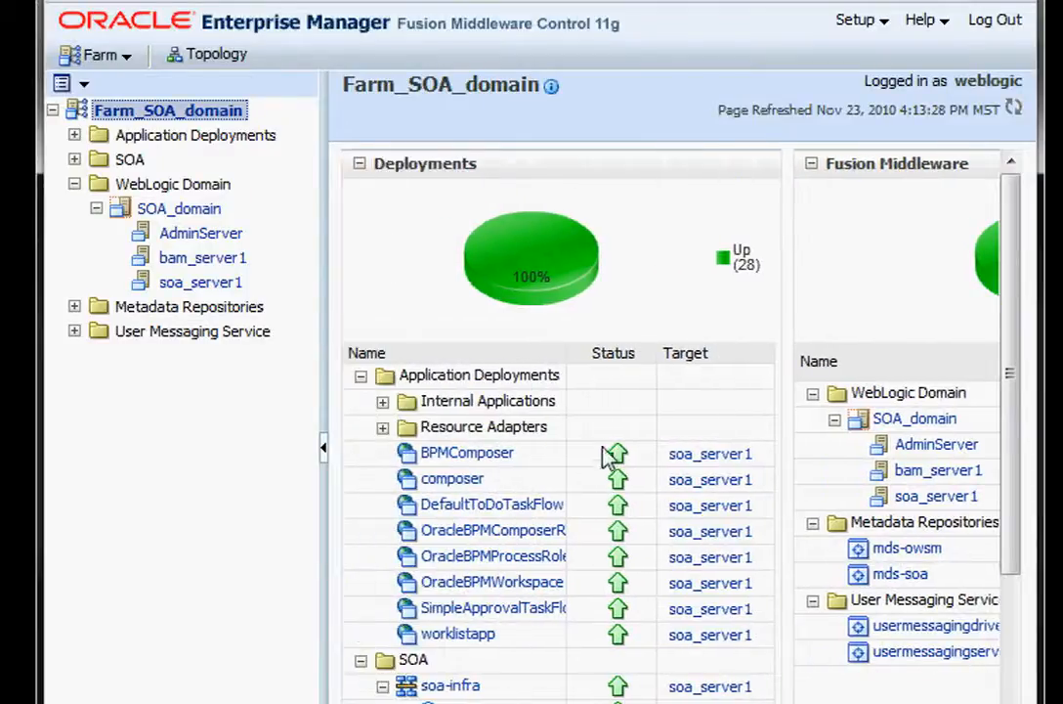
mouse_move(674, 664)
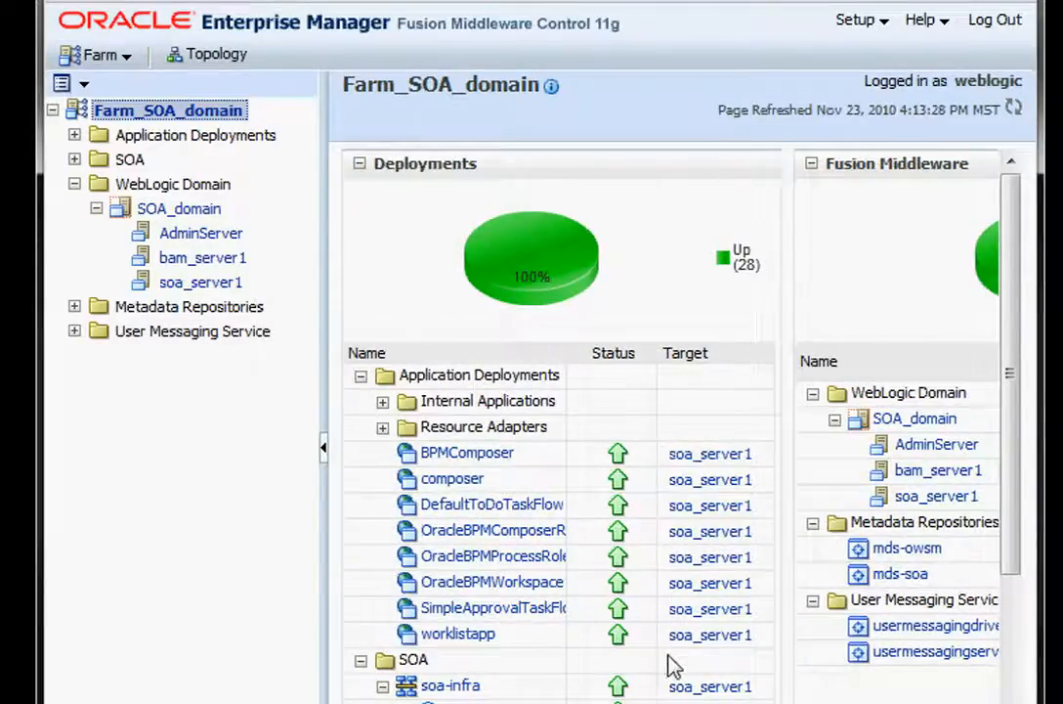